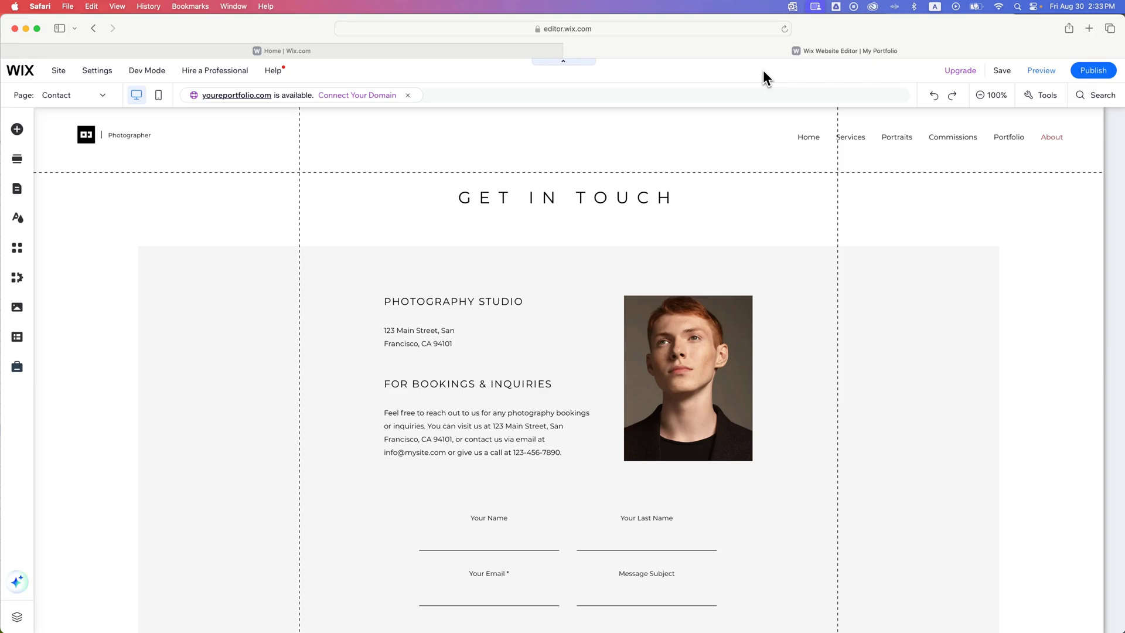
Step: Try stretching the header taller, then return it to its original height
click(764, 140)
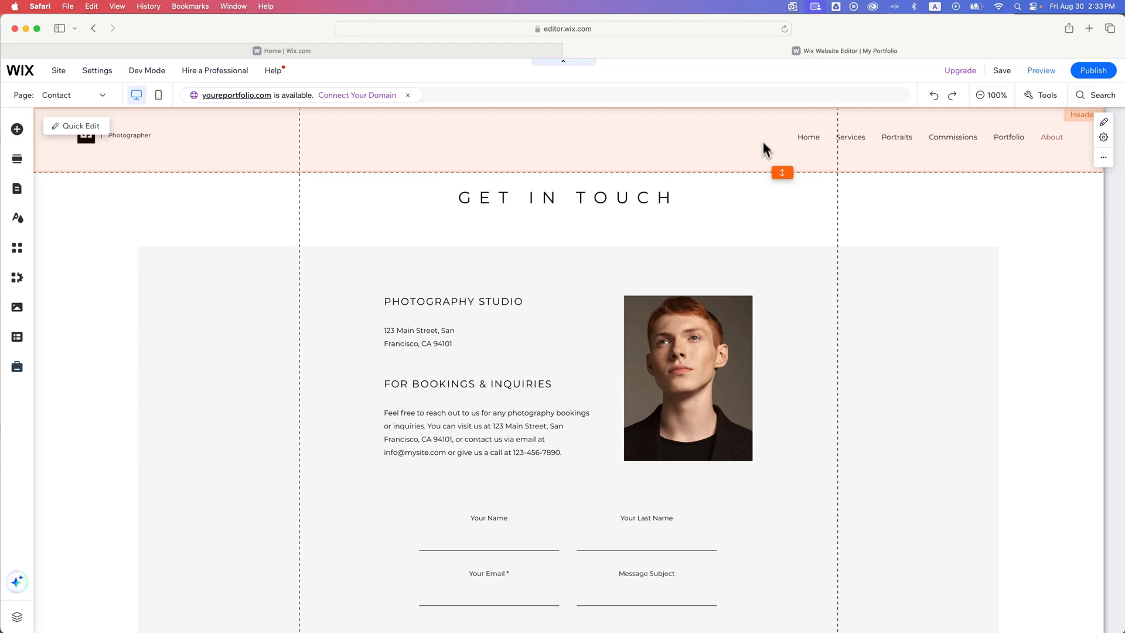
scroll(down, 3)
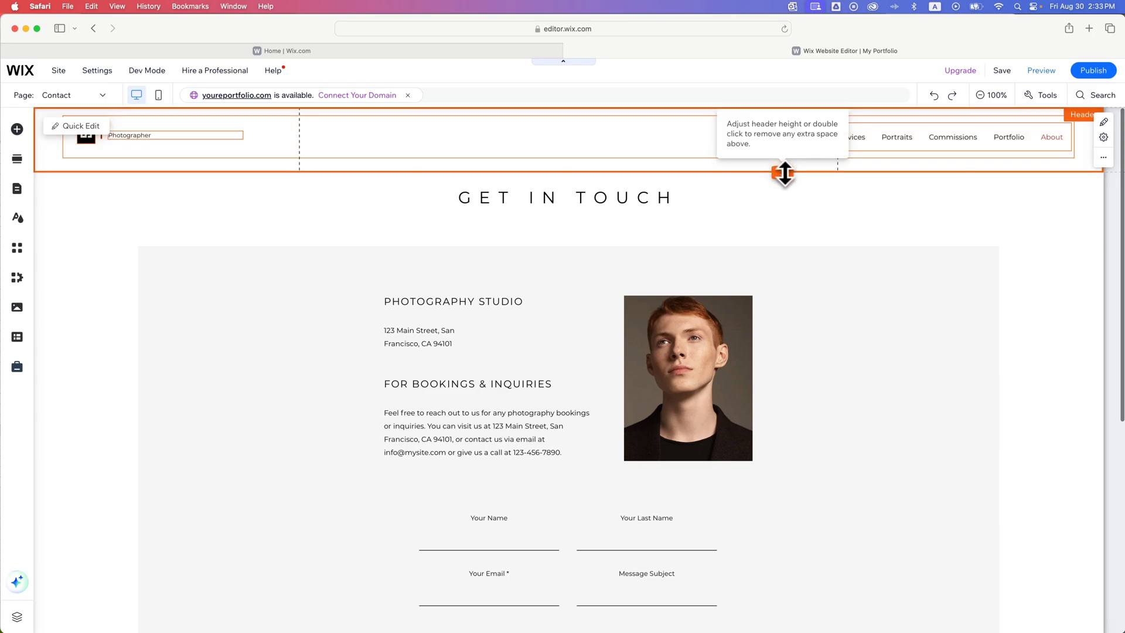
drag(783, 172, 783, 231)
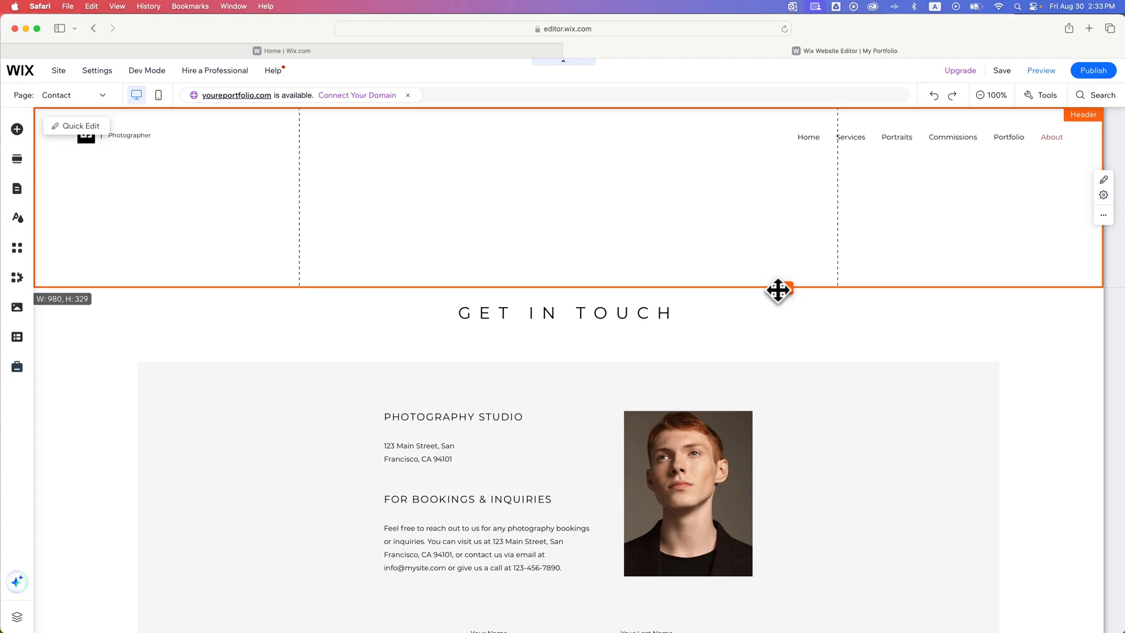
drag(779, 291, 779, 181)
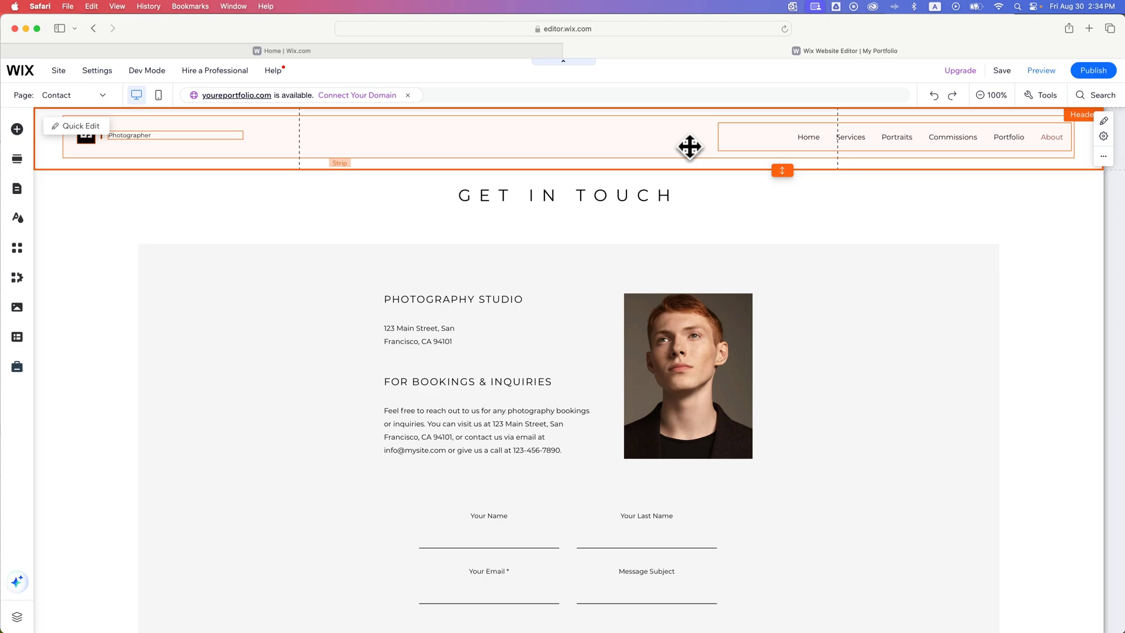
mouse_move(690, 144)
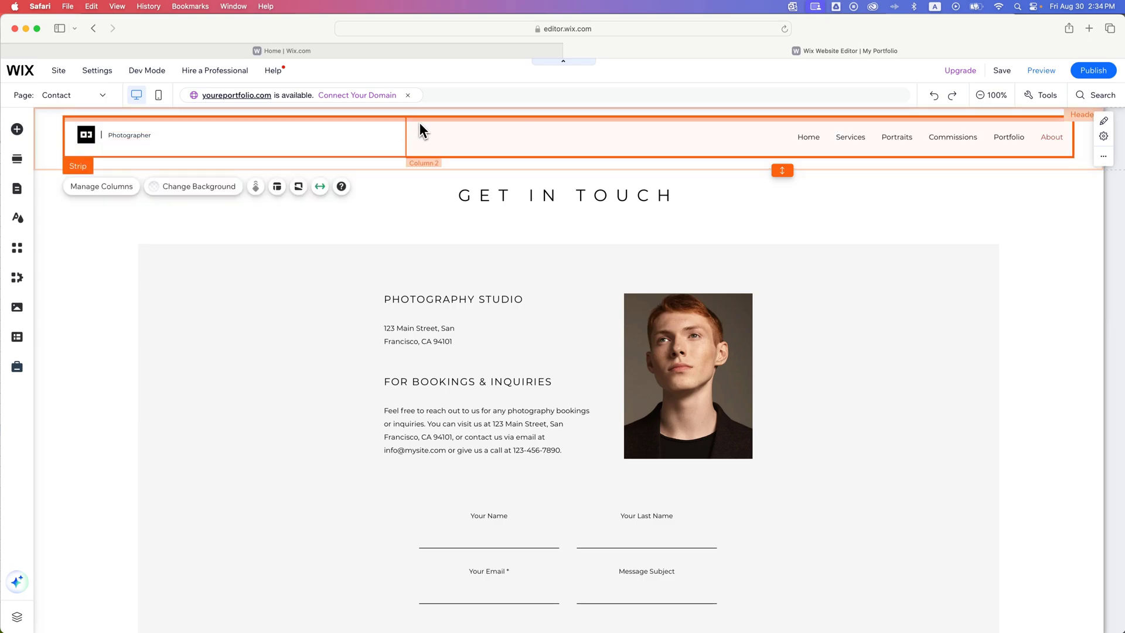
mouse_move(418, 124)
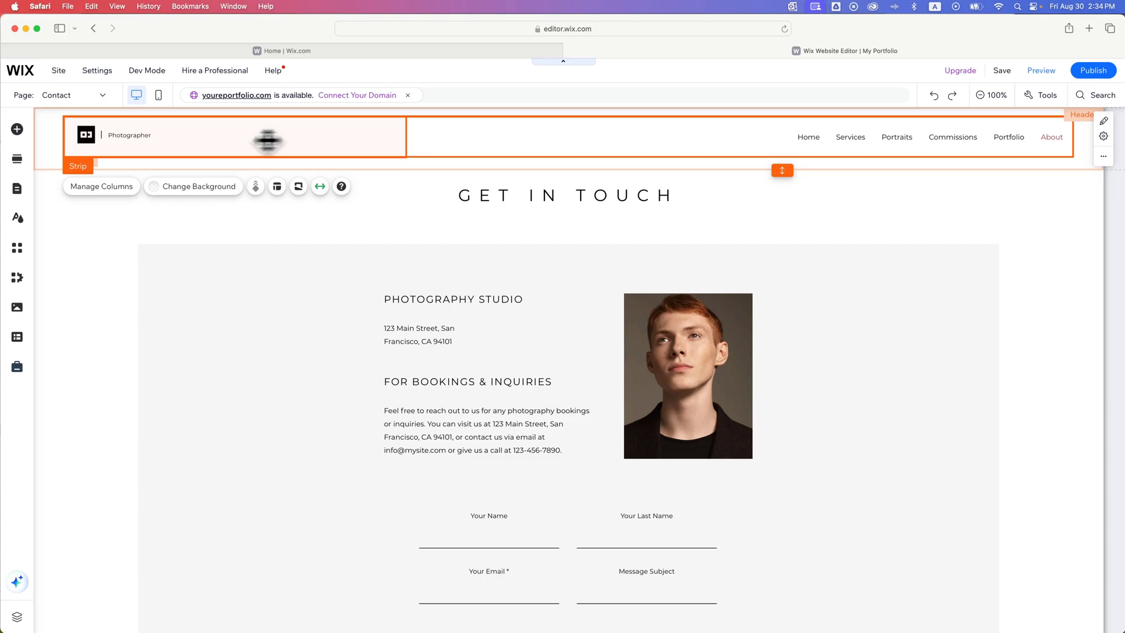
Step: Check the Photographer text settings, delete the header contents, and stretch the empty header taller
click(129, 134)
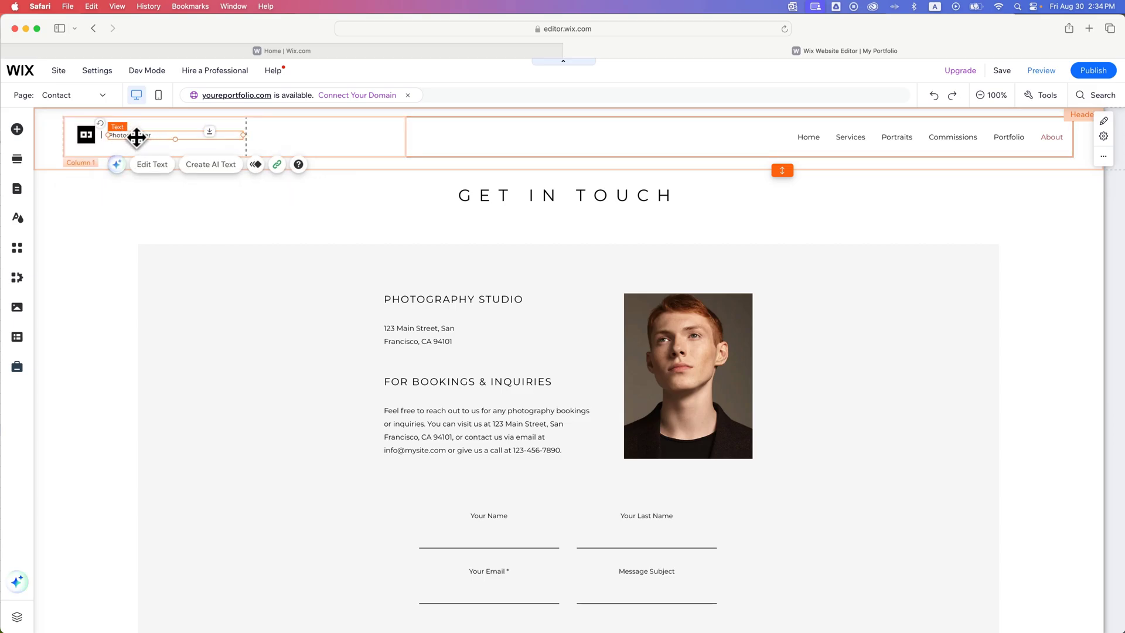
click(151, 164)
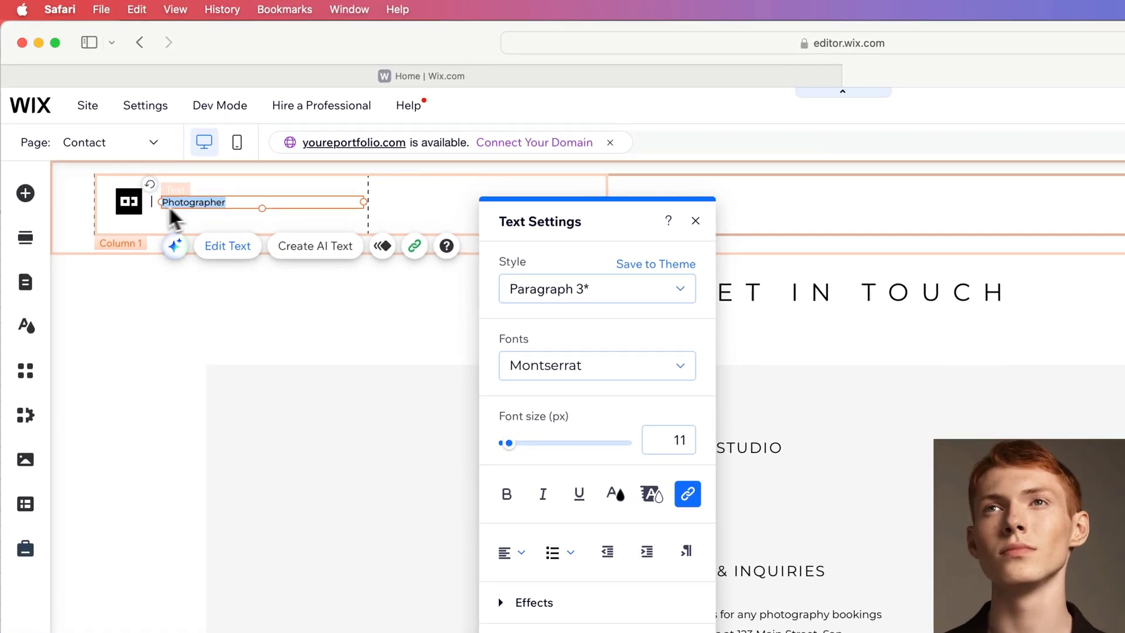
click(128, 201)
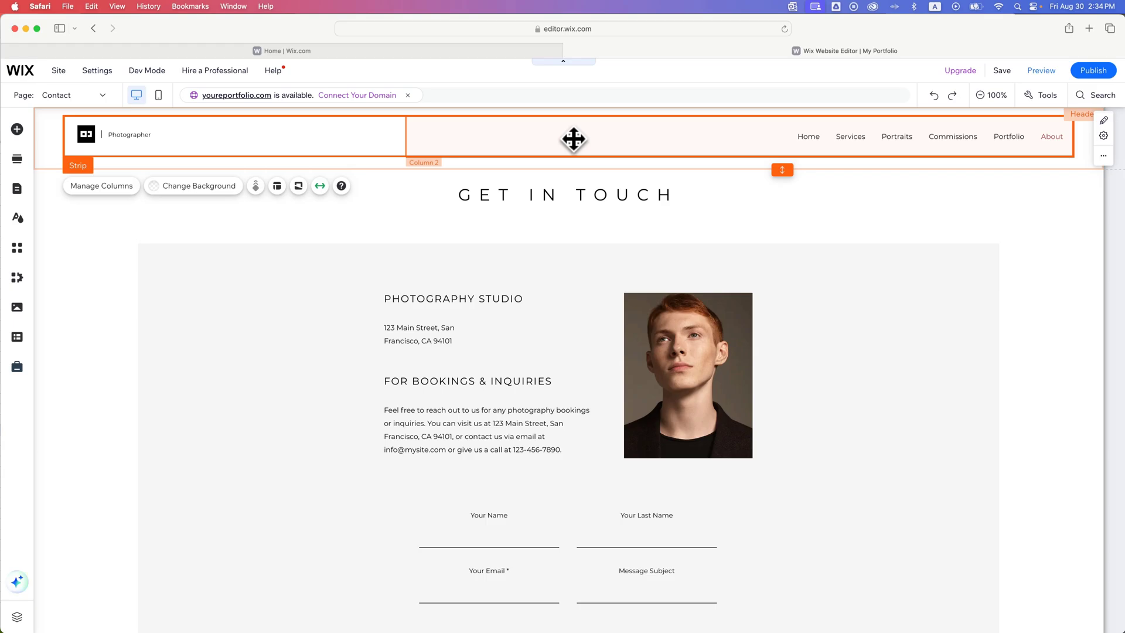
right_click(573, 138)
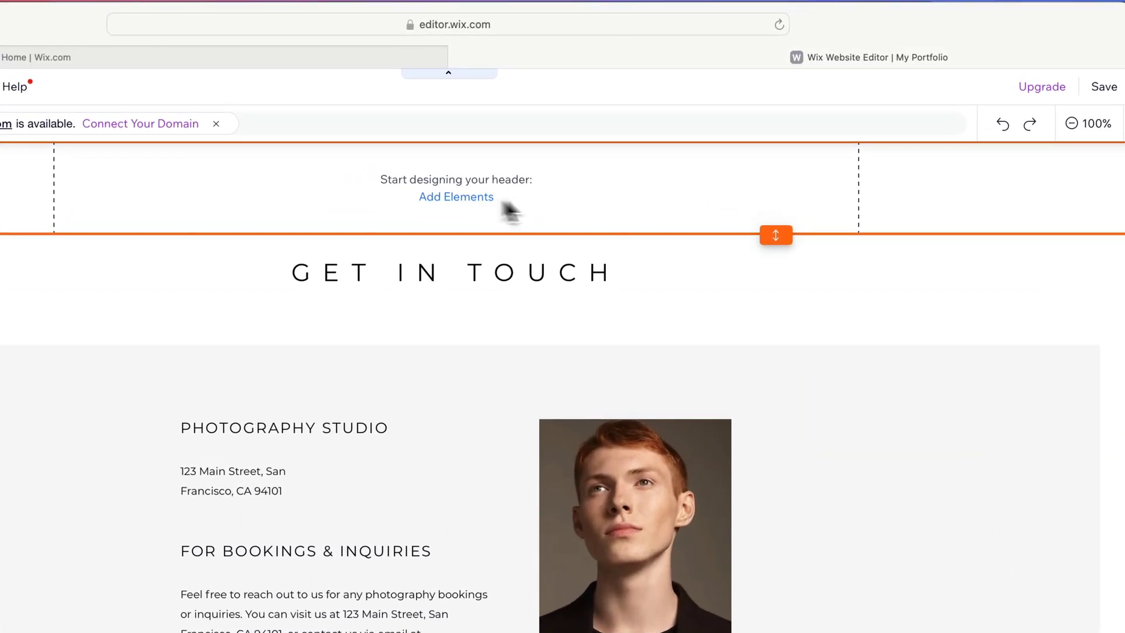
mouse_move(702, 235)
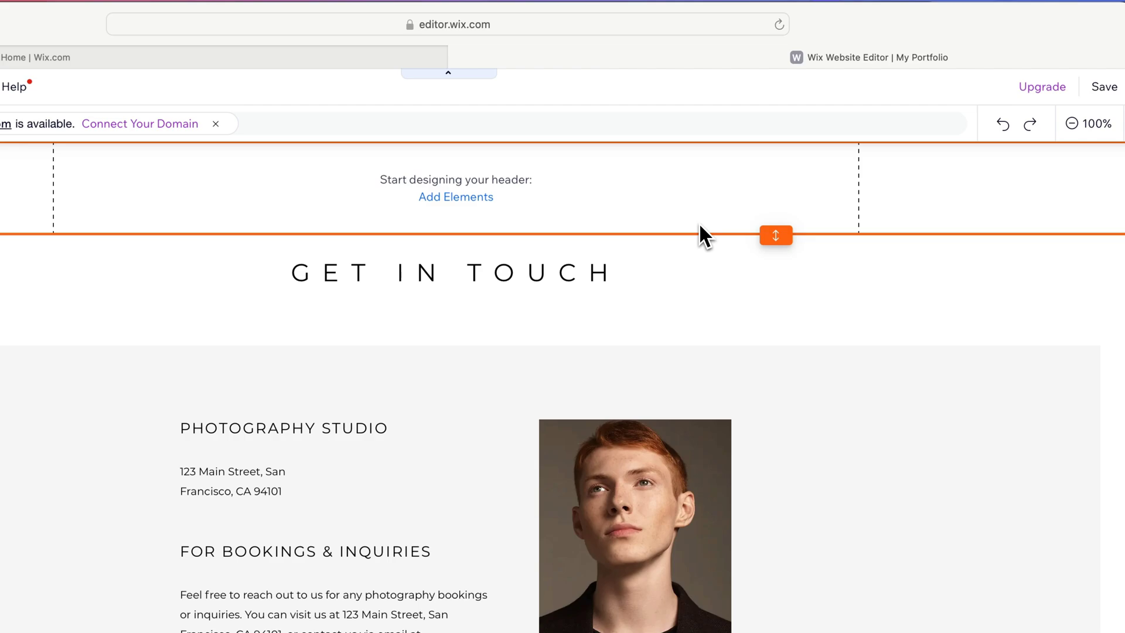
mouse_move(776, 235)
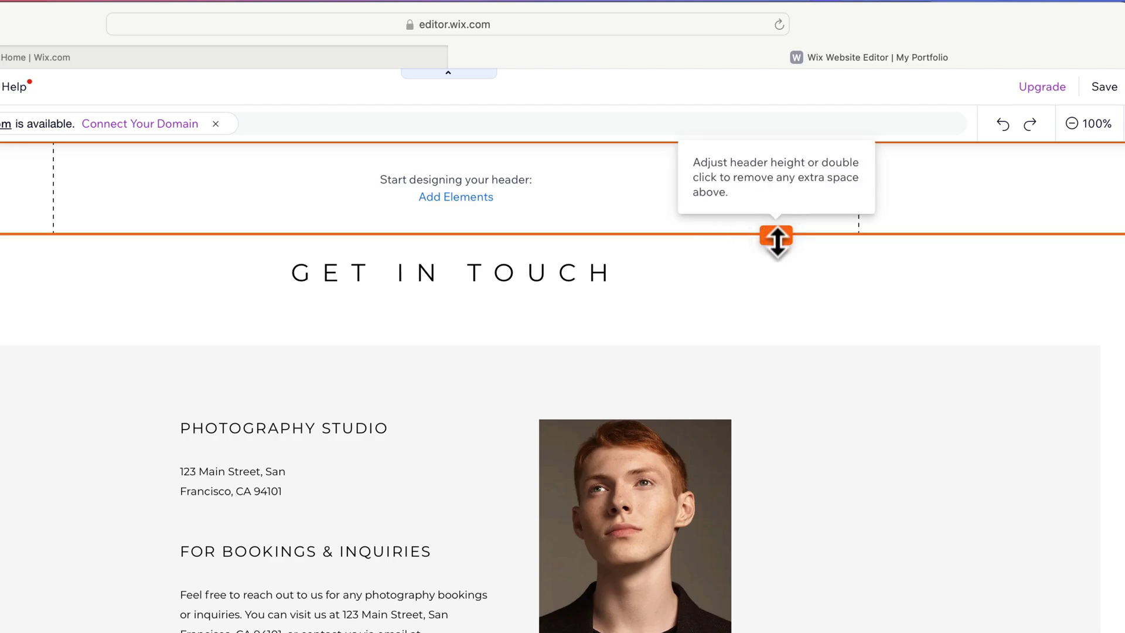
drag(775, 236, 776, 300)
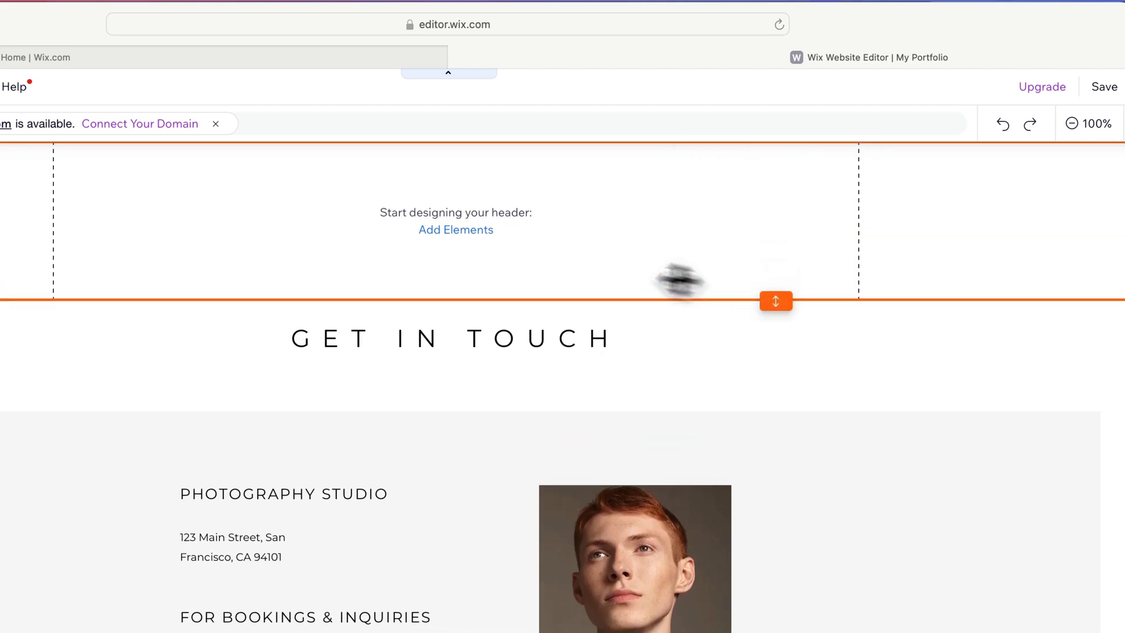
mouse_move(456, 230)
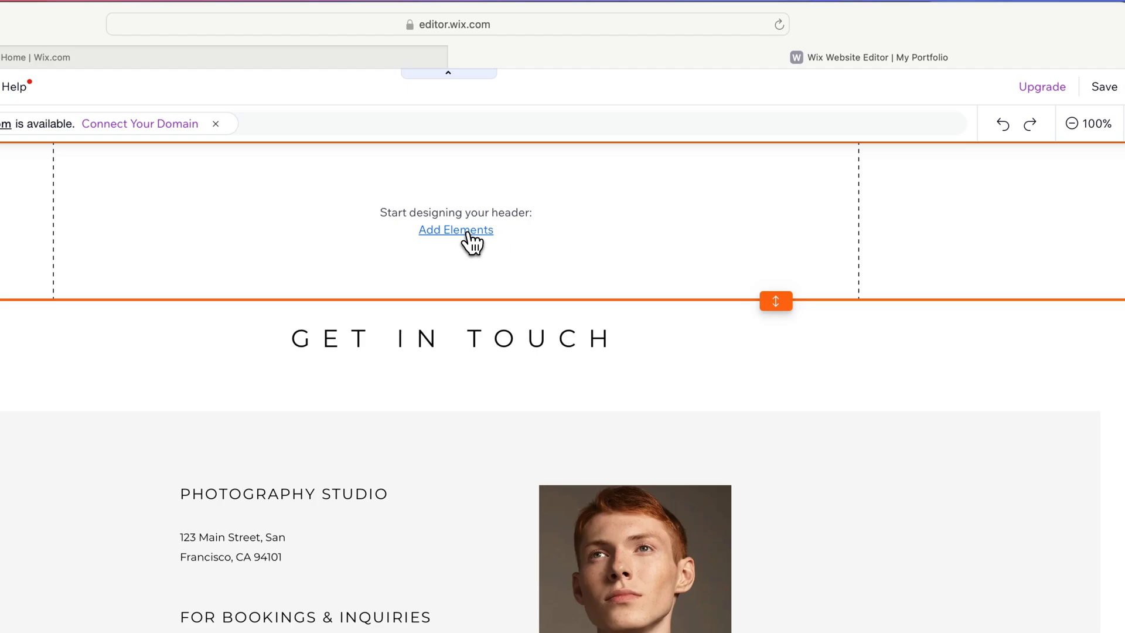
Step: Add a horizontal menu (Home, Services, Portraits, Commissions, Portfolio, About) to the header, shifted left
click(455, 230)
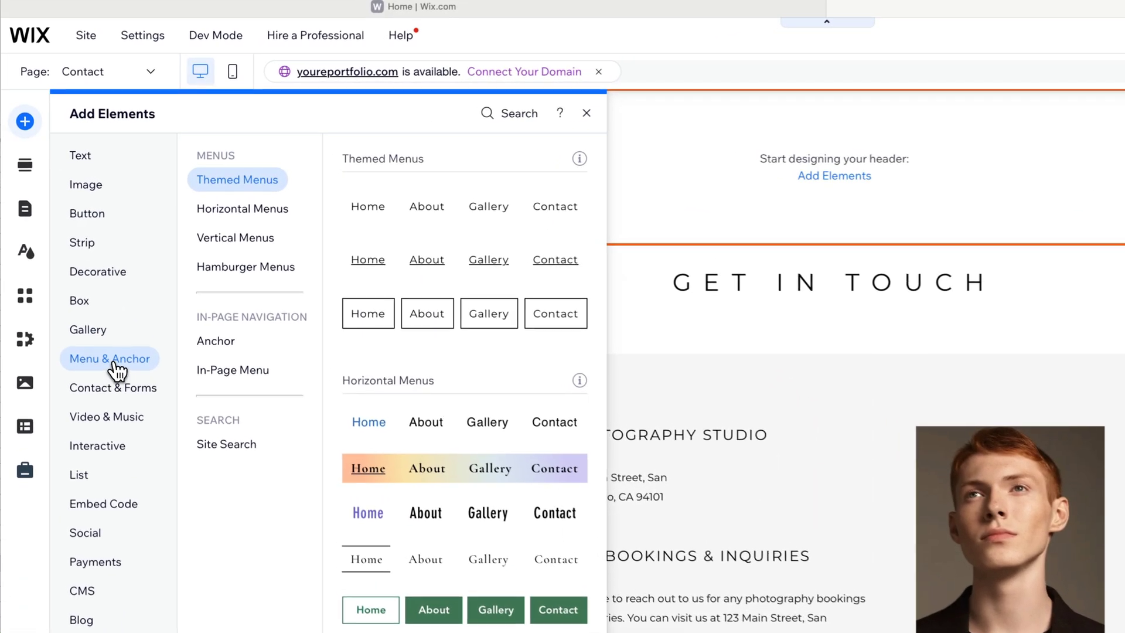
click(242, 208)
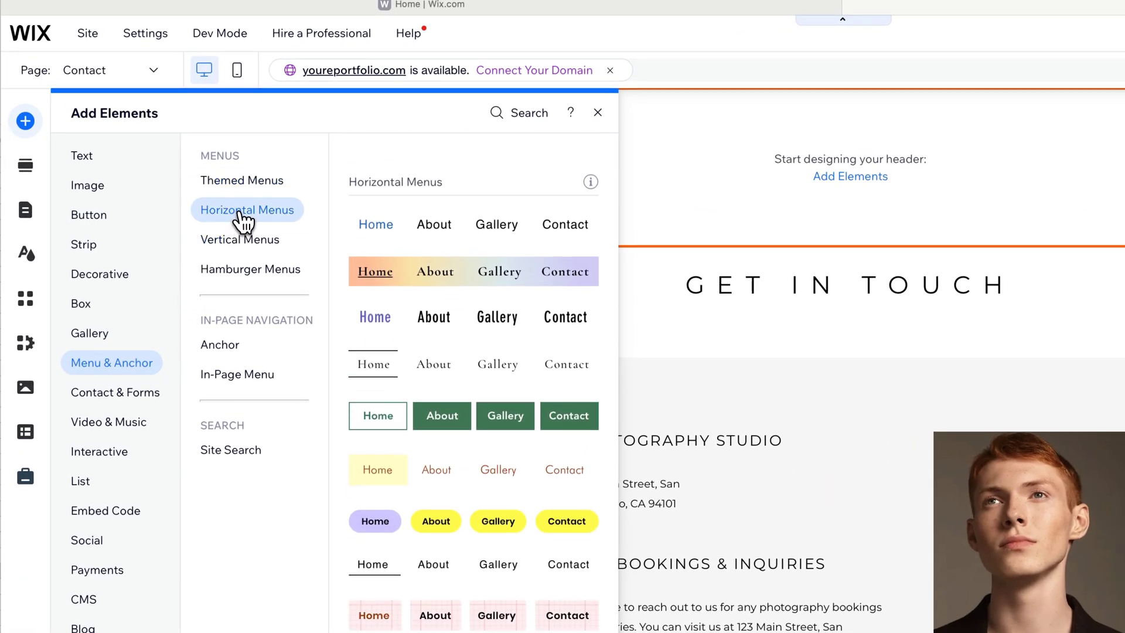
click(242, 179)
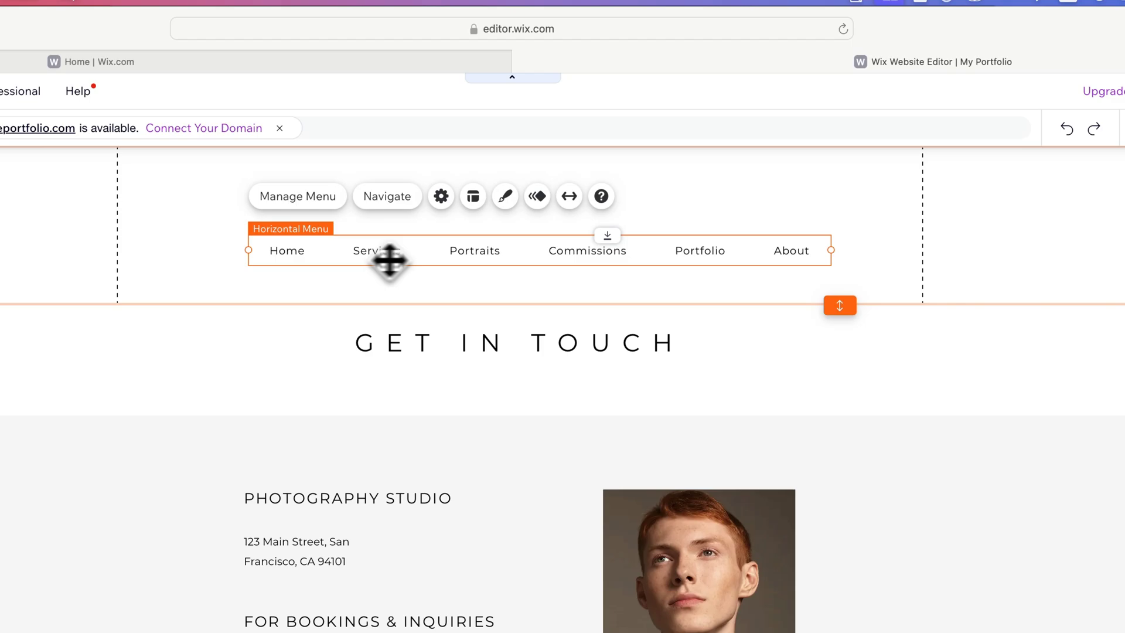
drag(391, 260, 505, 247)
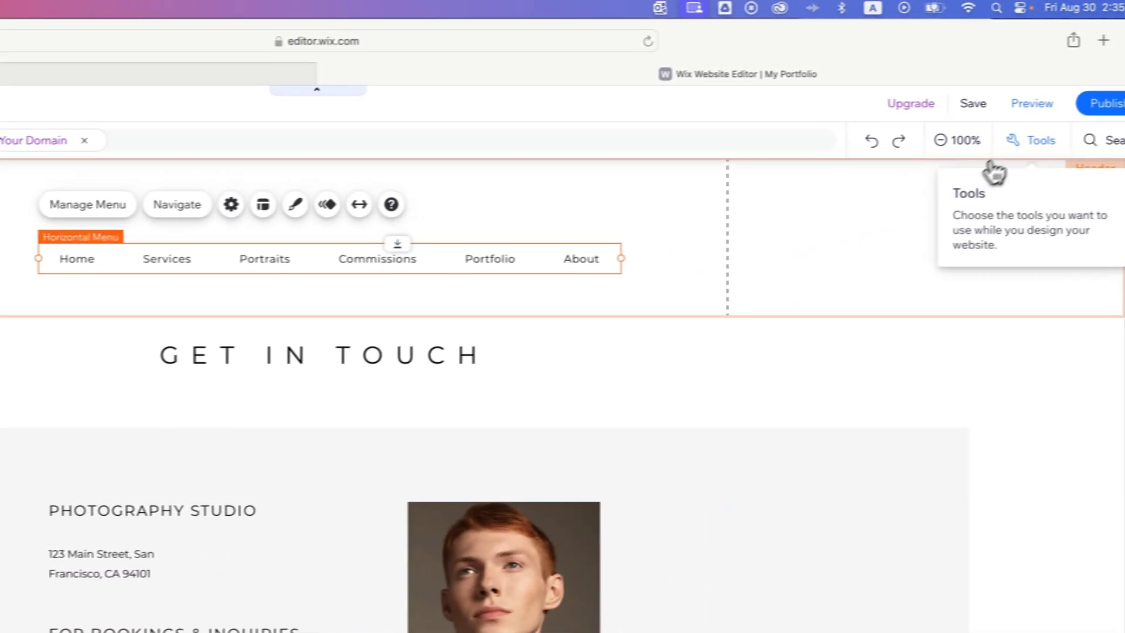
Step: Enable the Toolbar under Tools and align the menu to the header's center
click(1038, 140)
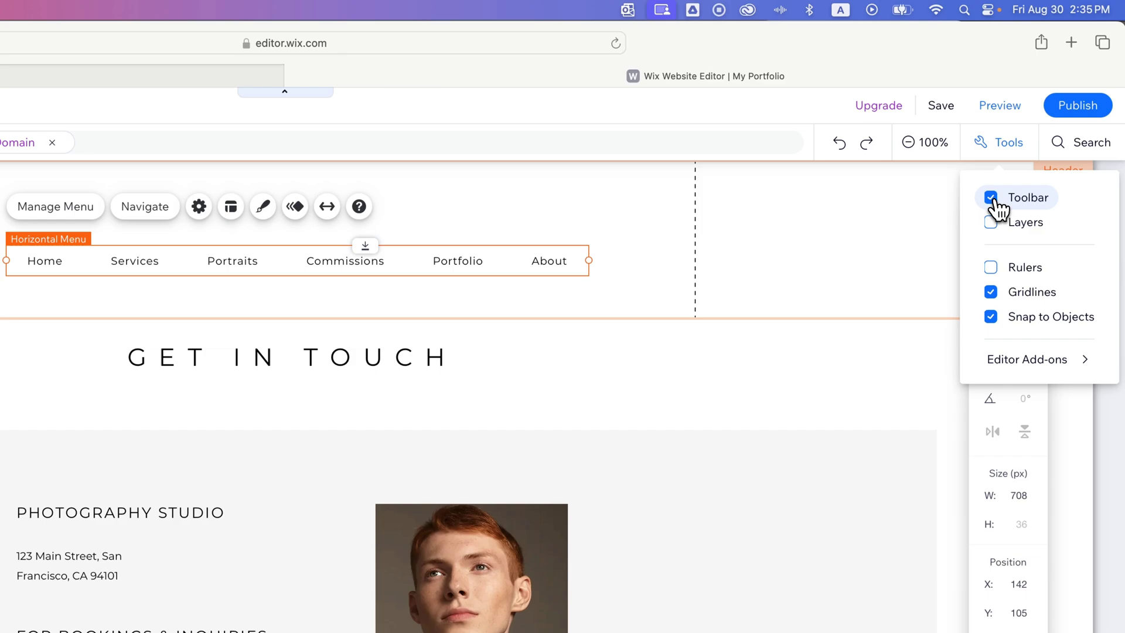
click(990, 197)
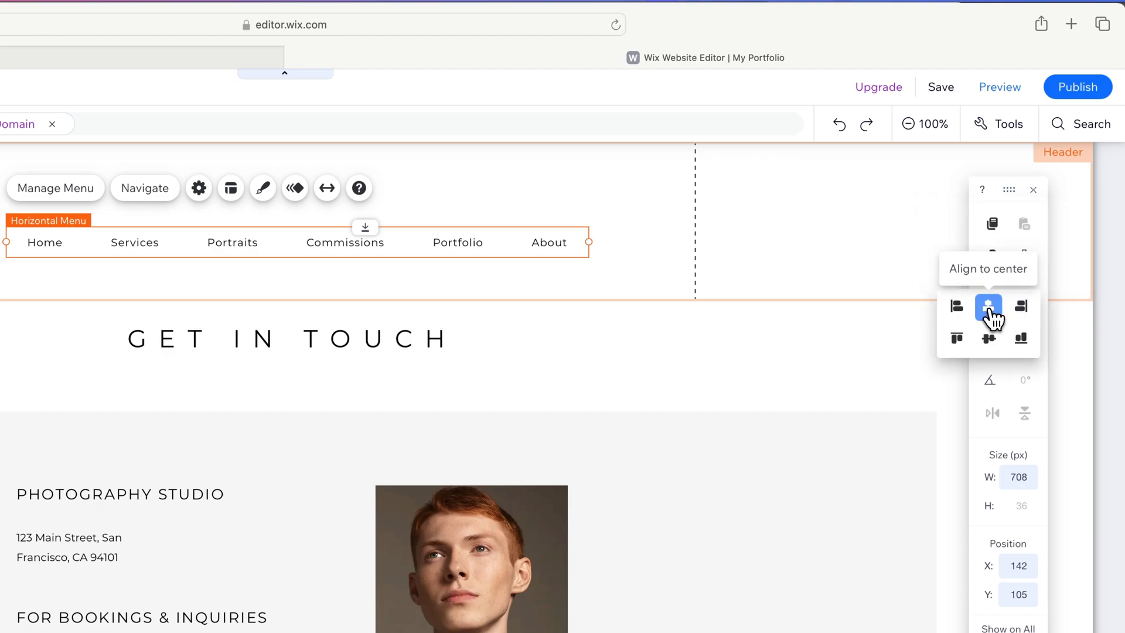
click(988, 305)
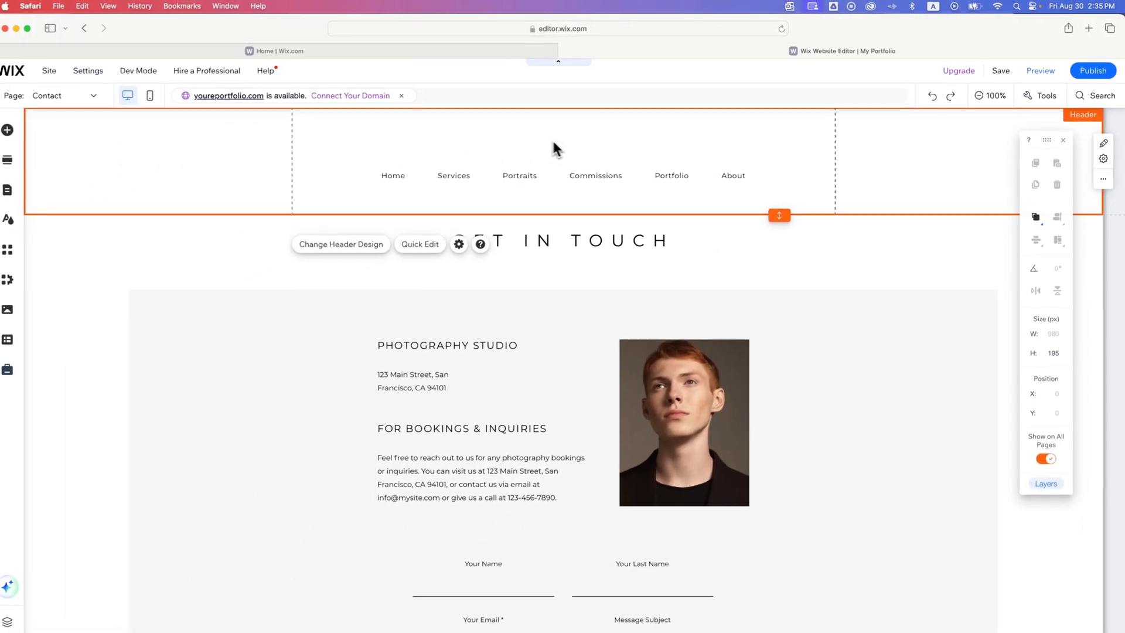
mouse_move(17, 129)
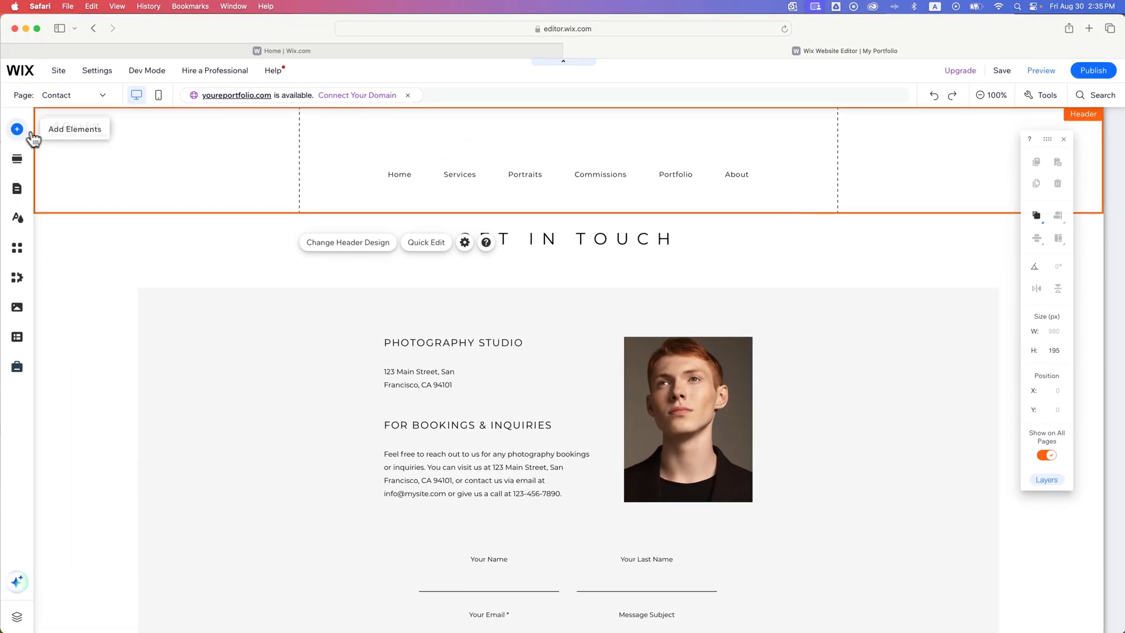
Step: Add the black square logo from Site Images, resized to 51×51 above the menu
click(17, 130)
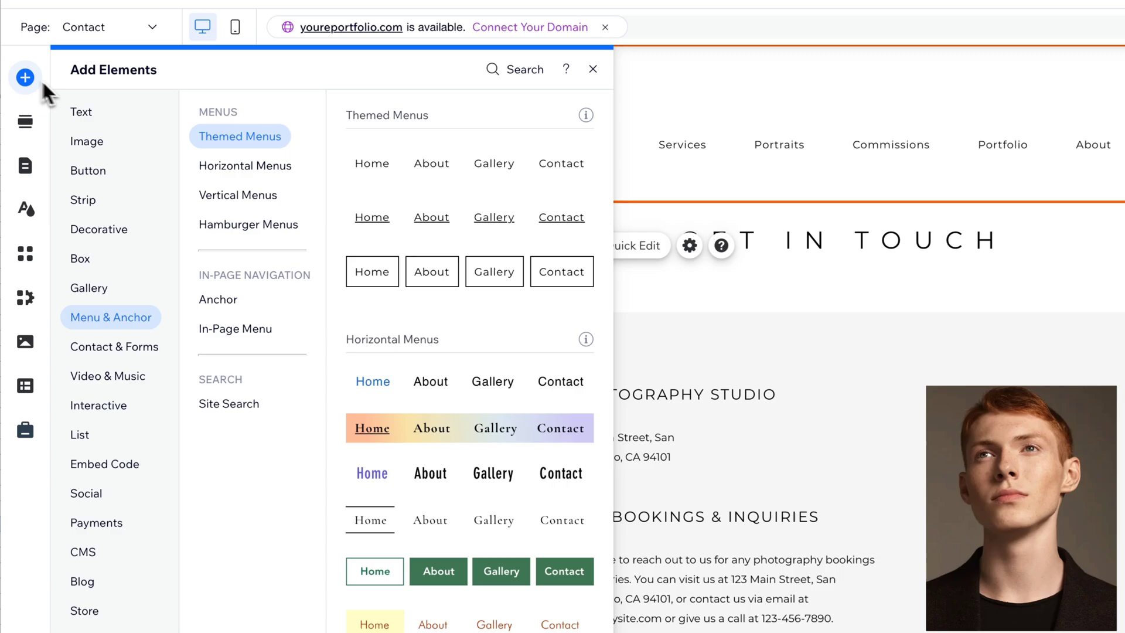
click(88, 140)
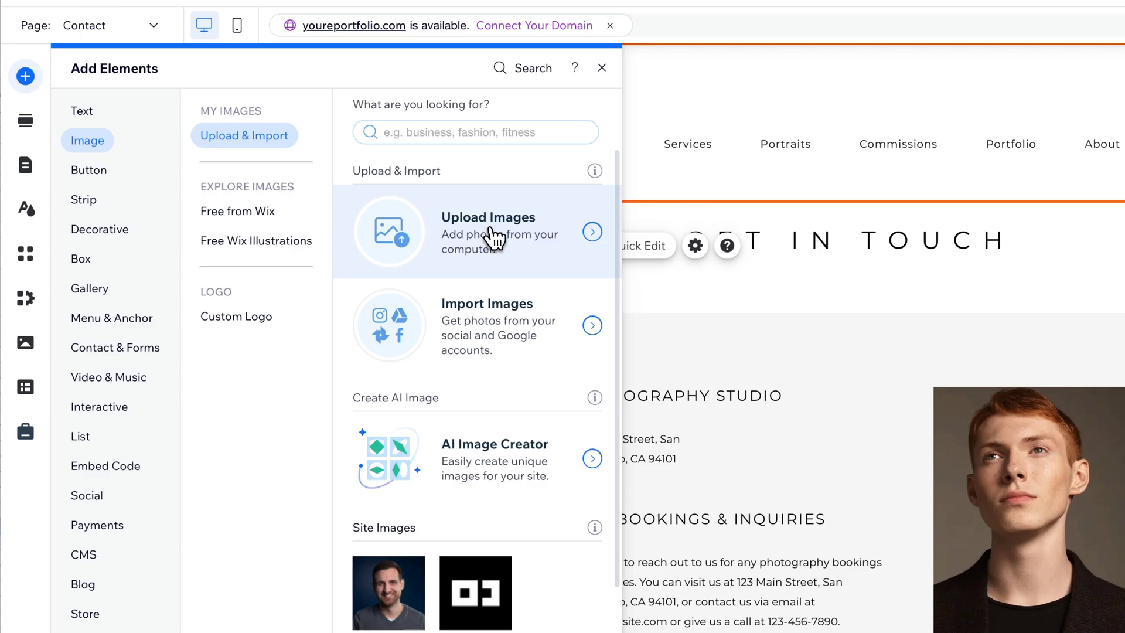
mouse_move(502, 301)
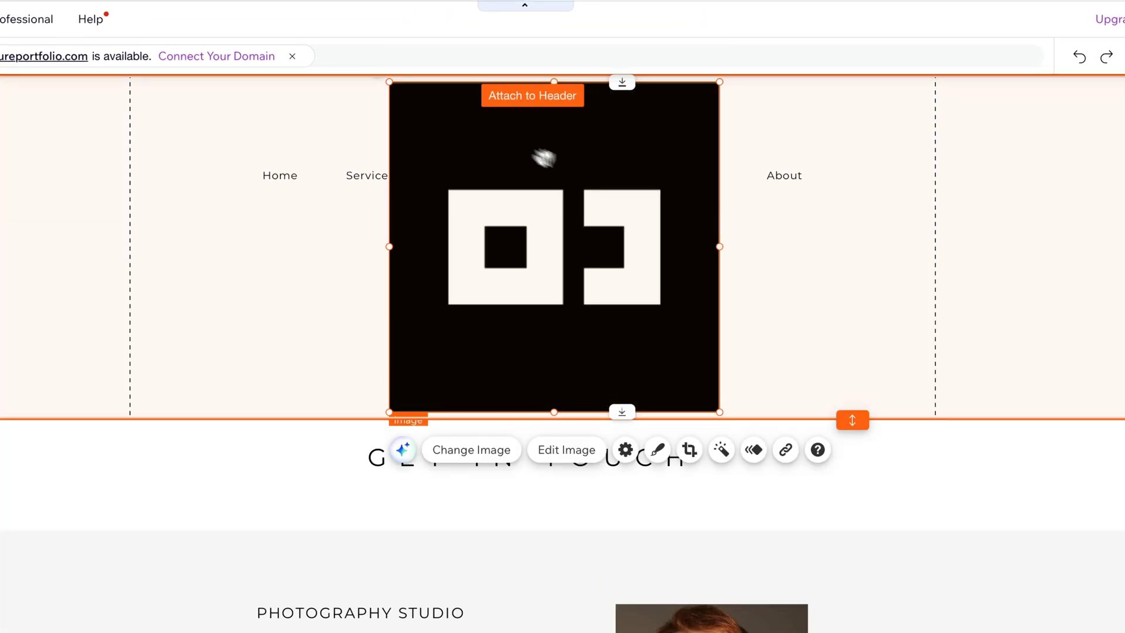
drag(719, 411, 609, 301)
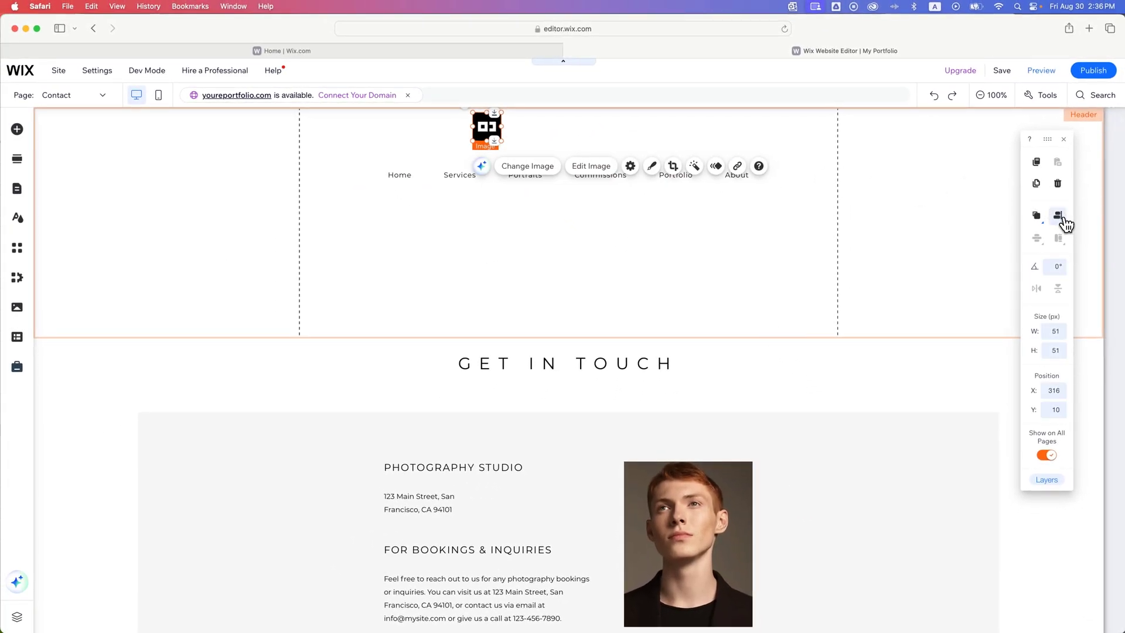
mouse_move(1058, 216)
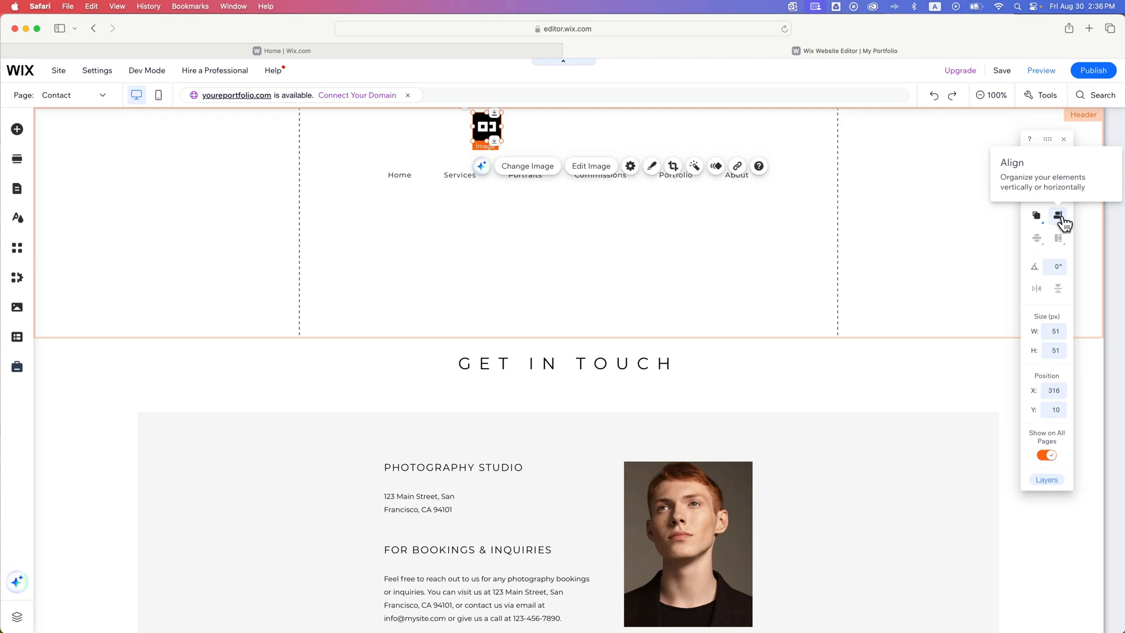
click(1035, 217)
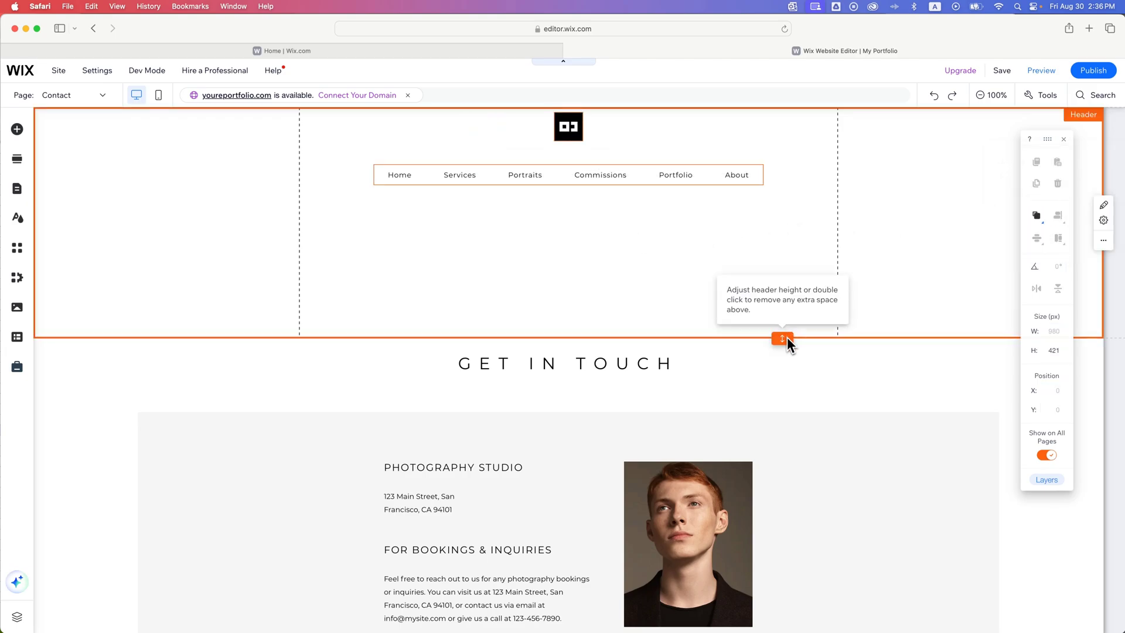
mouse_move(639, 306)
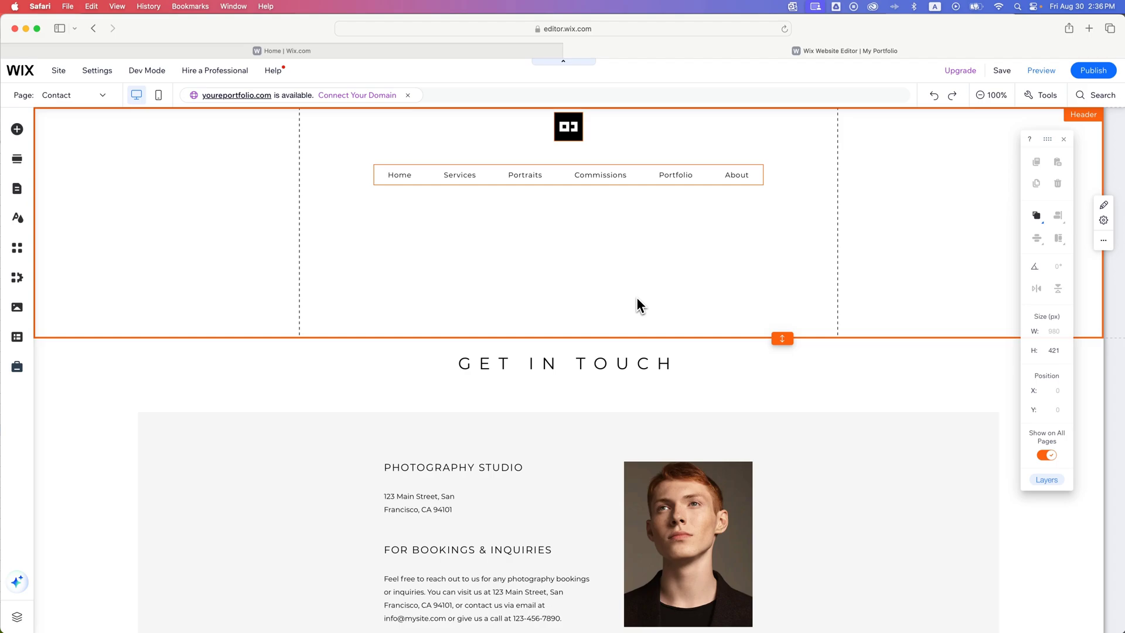
Step: Pull the header's bottom edge up so it ends just below the menu
drag(782, 338, 782, 250)
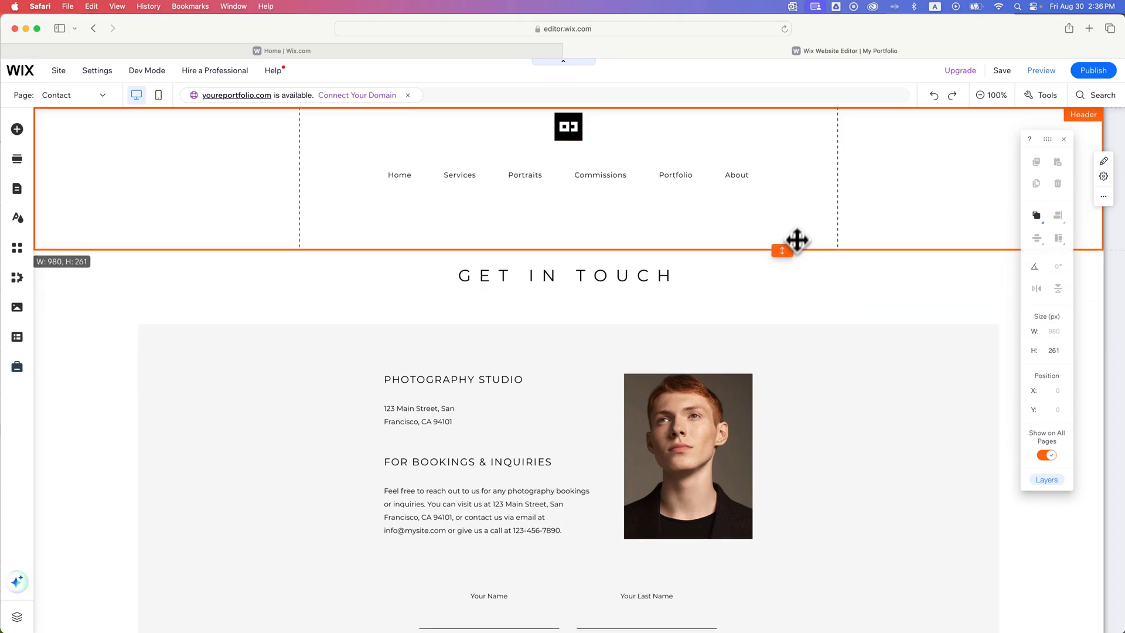
drag(782, 250, 782, 216)
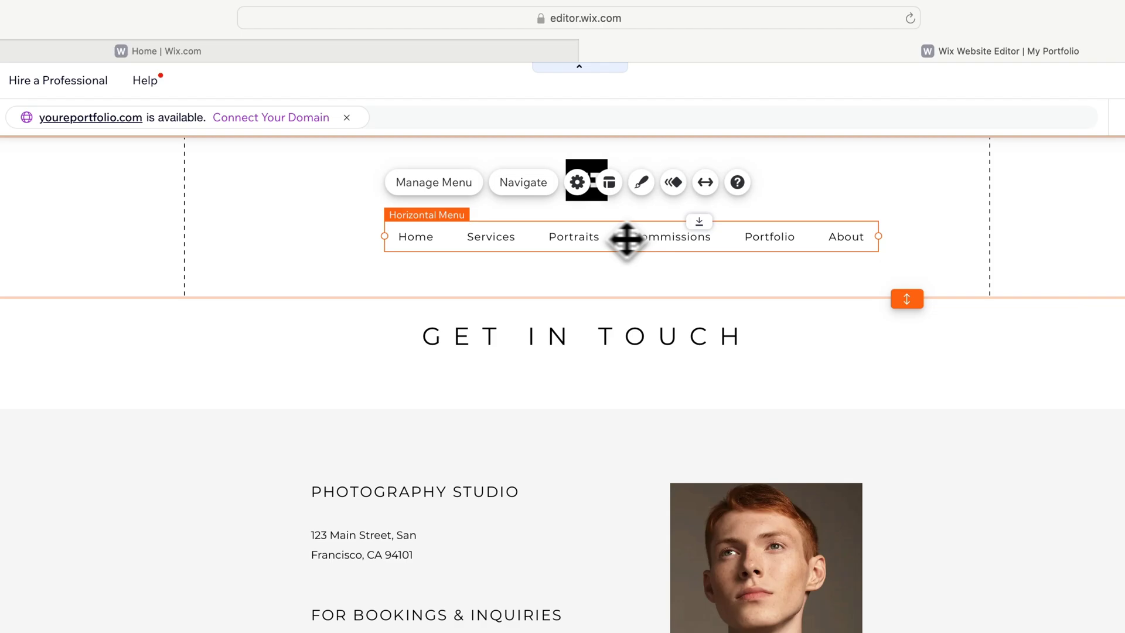
drag(627, 237, 604, 238)
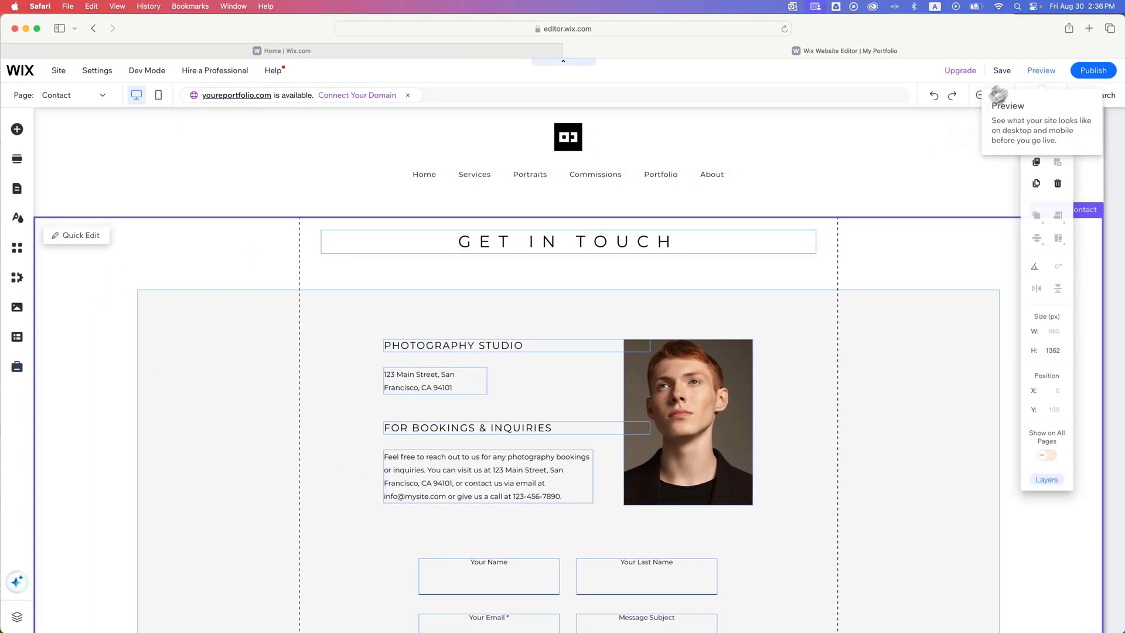
click(1040, 71)
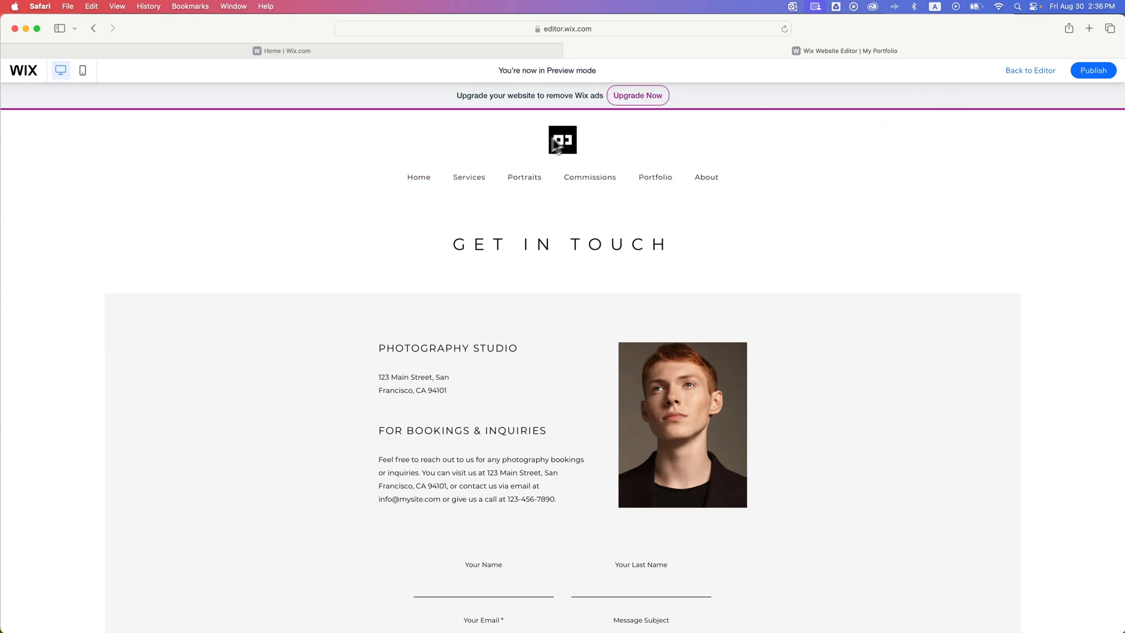
mouse_move(530, 153)
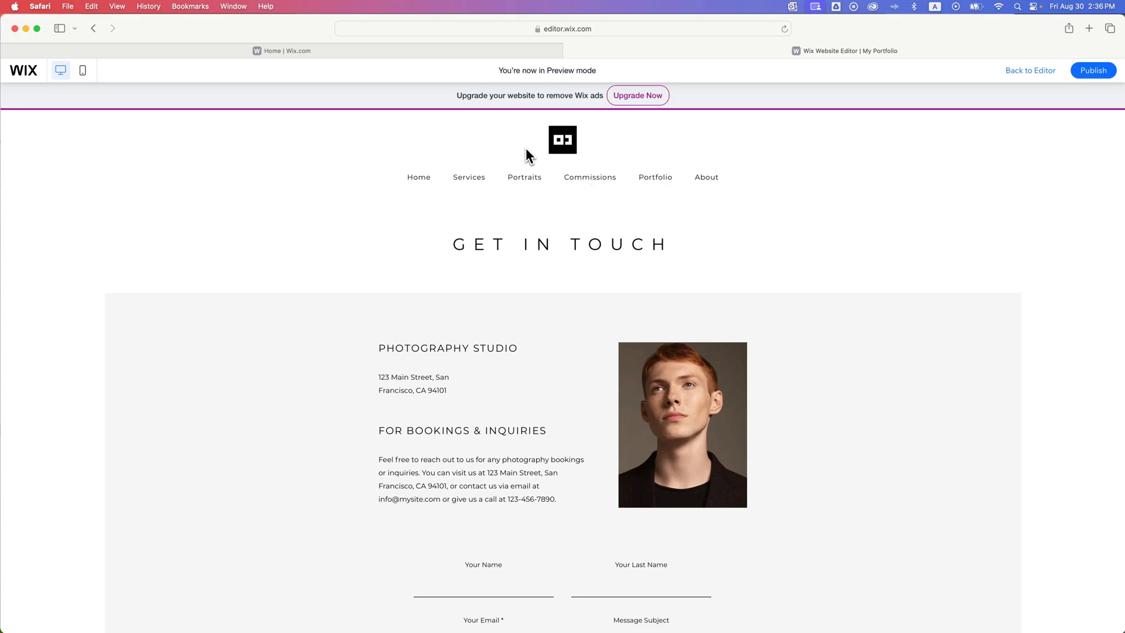
mouse_move(510, 157)
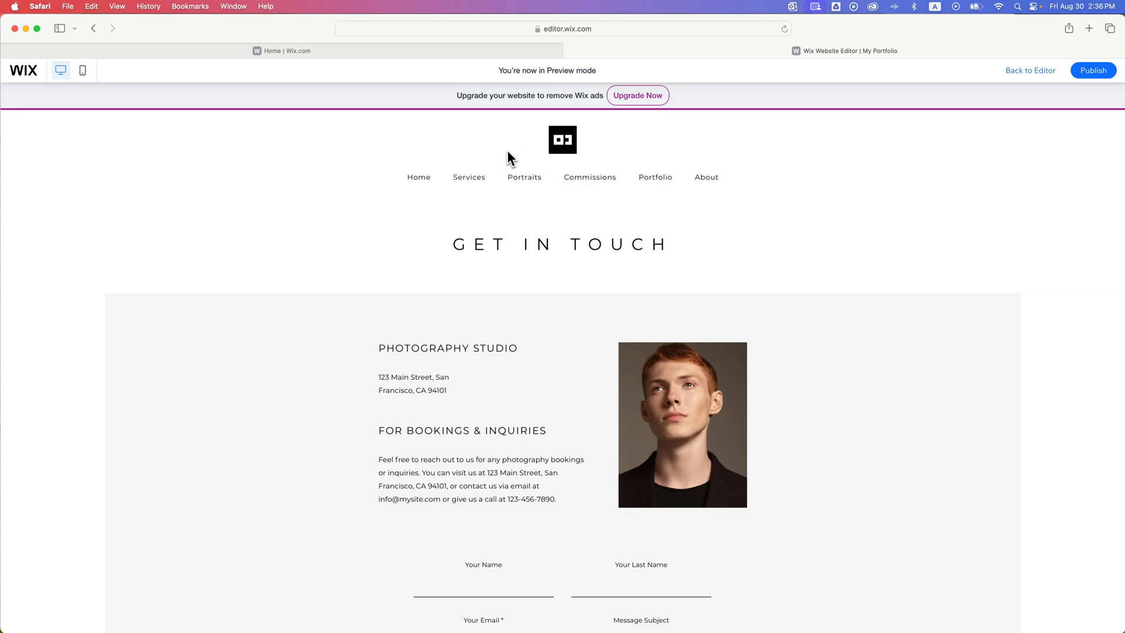
click(1028, 70)
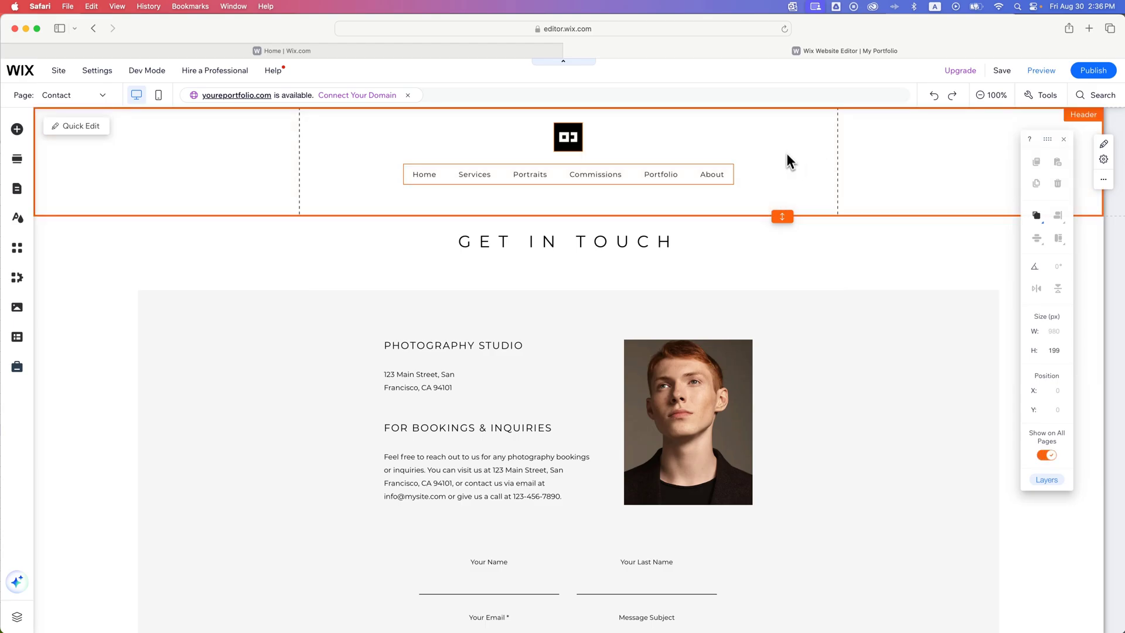
mouse_move(793, 172)
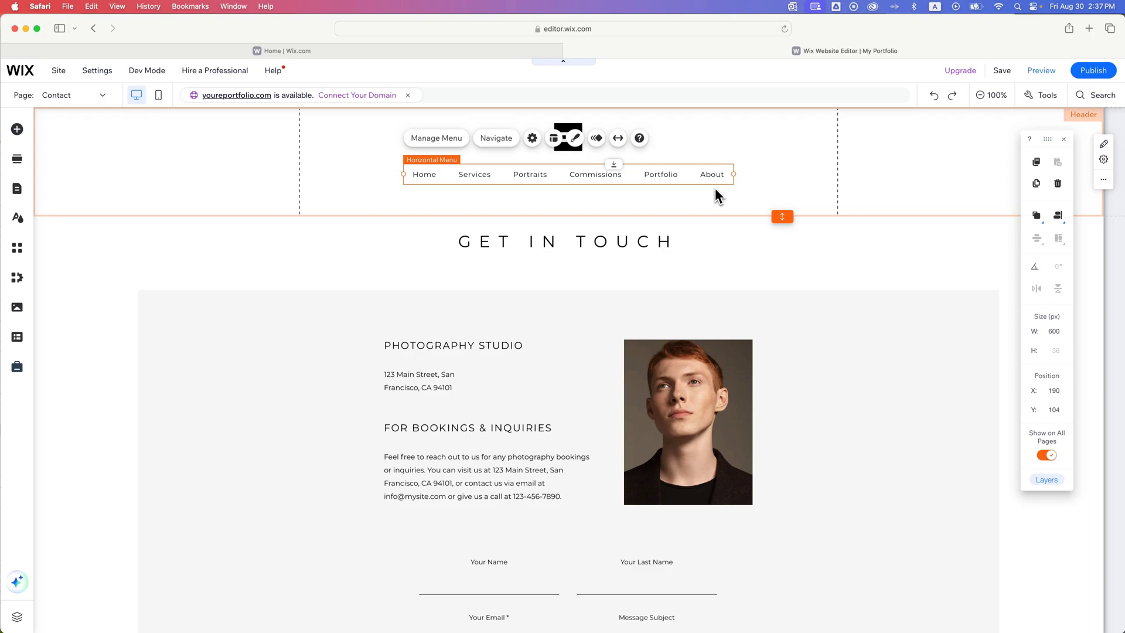
mouse_move(715, 177)
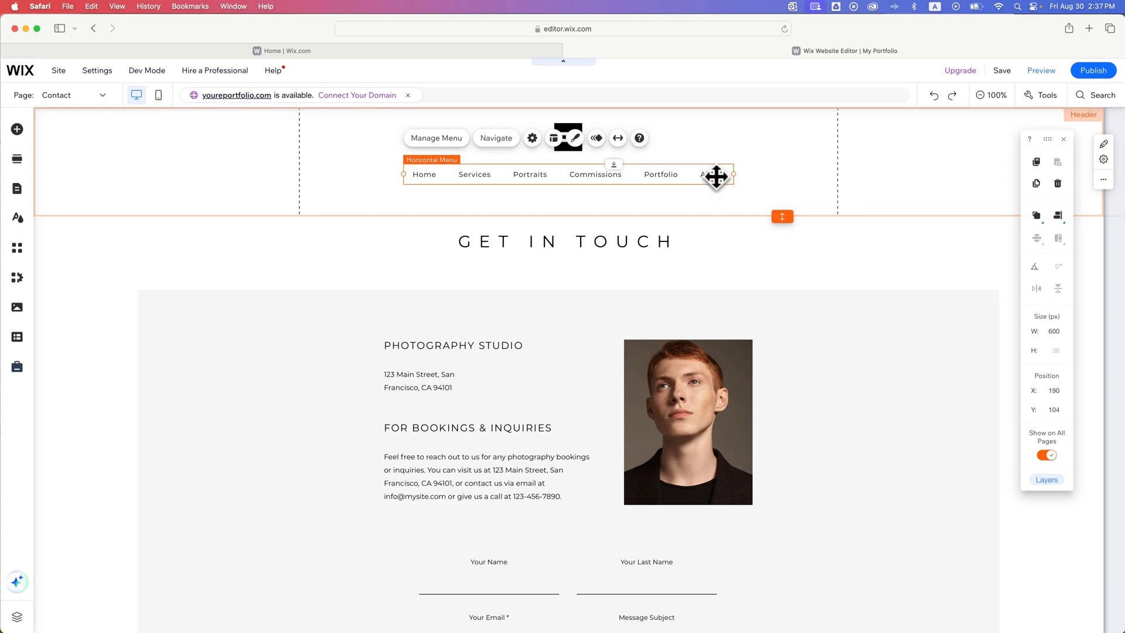
Step: Widen the horizontal menu to 650 px and center it in the header
drag(731, 175, 738, 175)
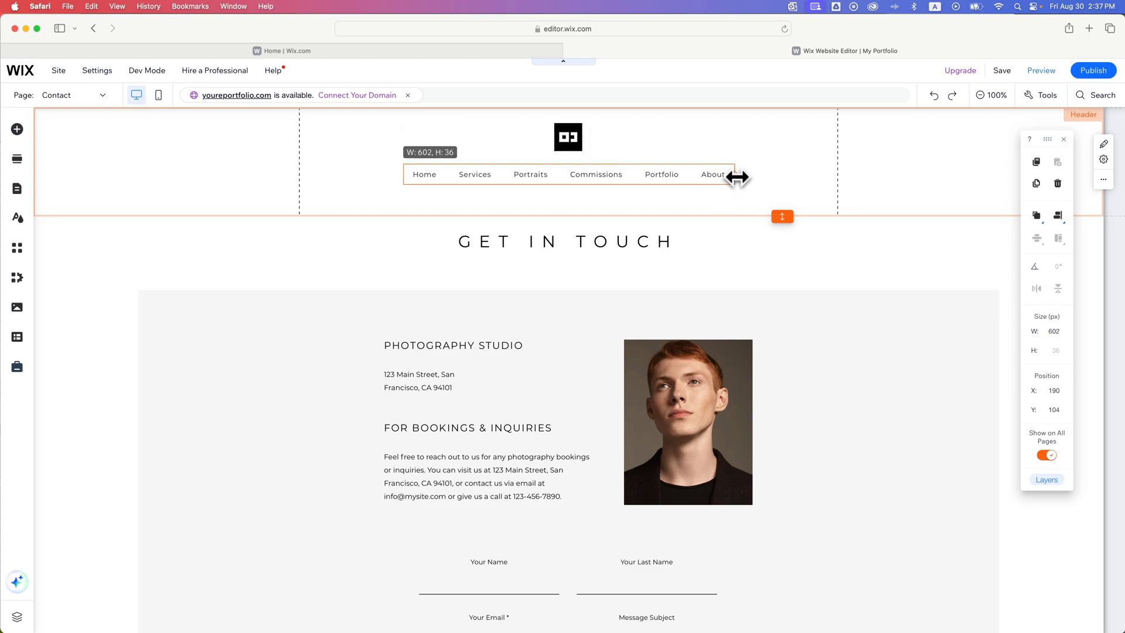
drag(735, 176, 759, 175)
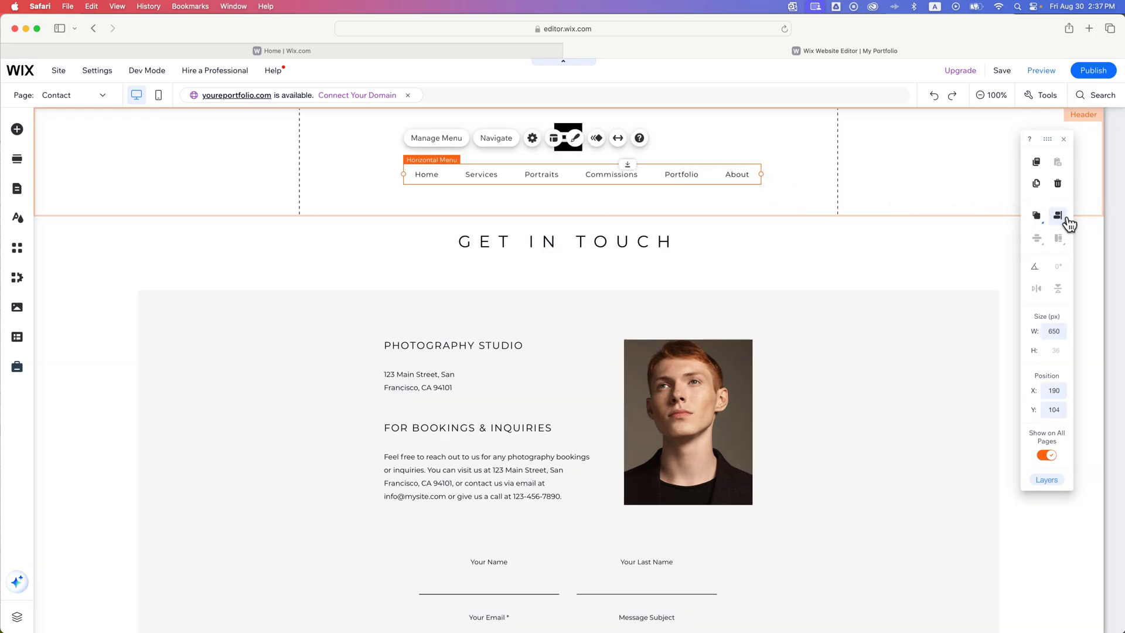
click(1057, 215)
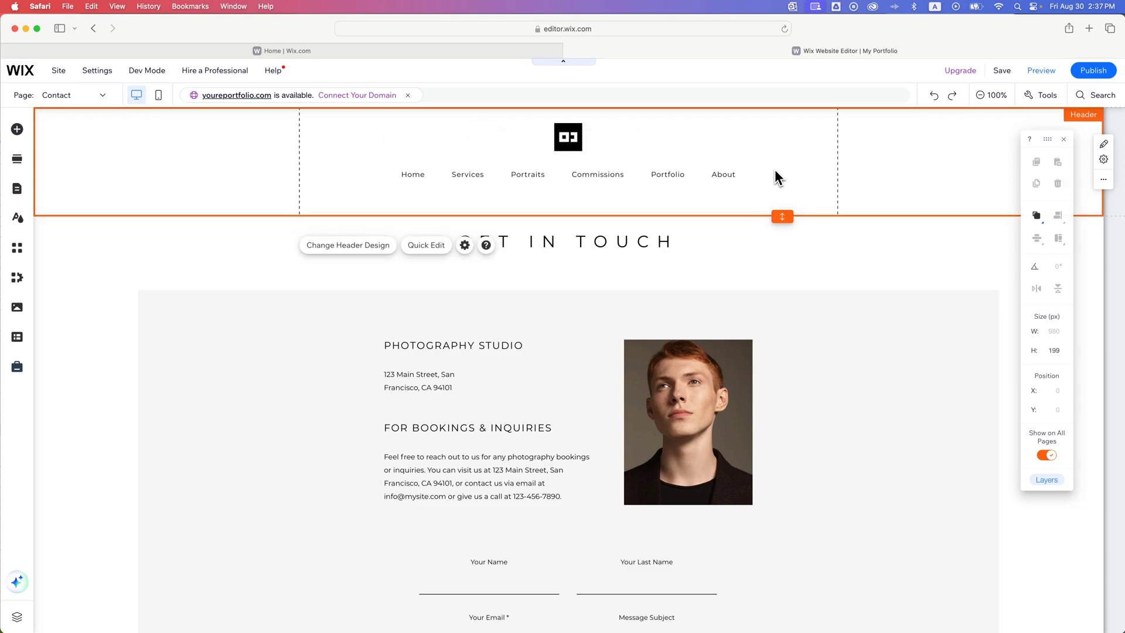
mouse_move(722, 202)
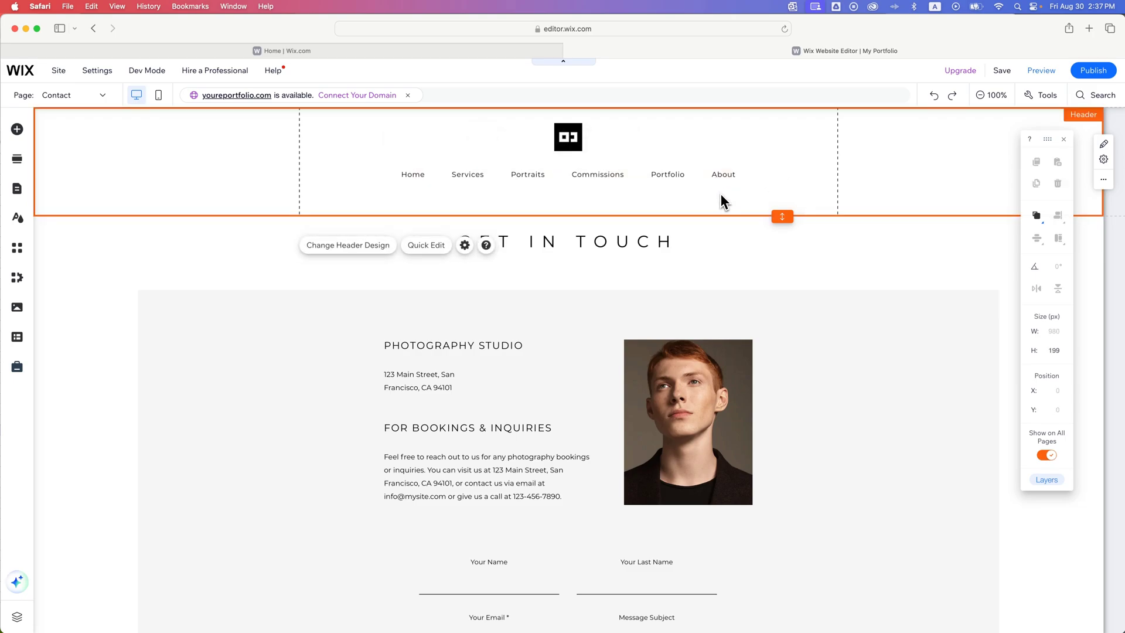
mouse_move(892, 154)
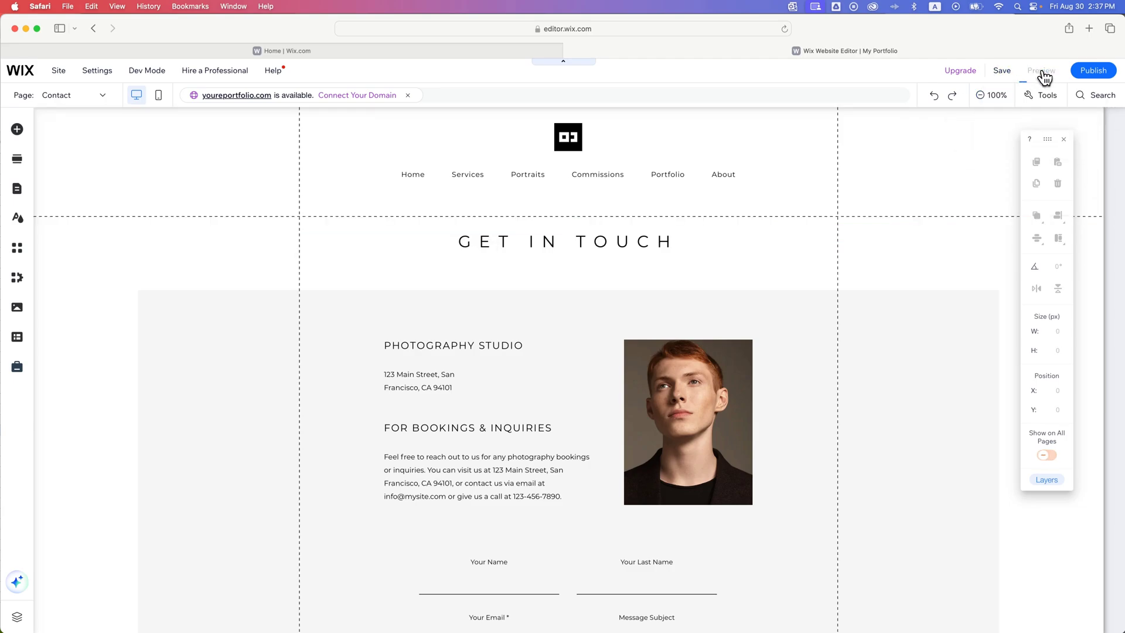
click(1041, 70)
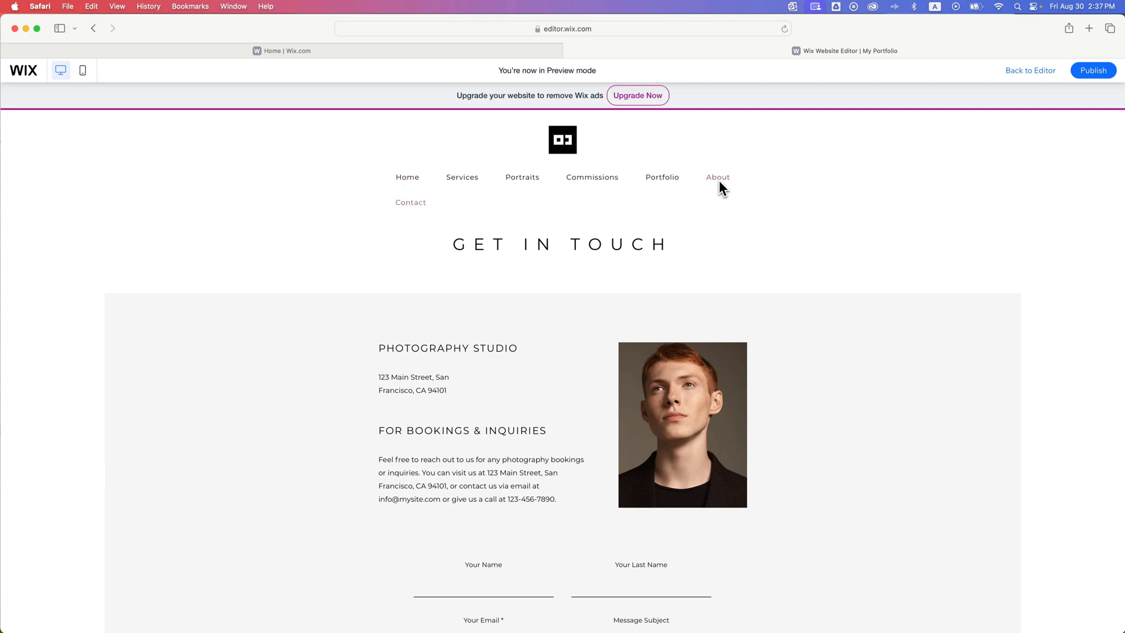
mouse_move(724, 207)
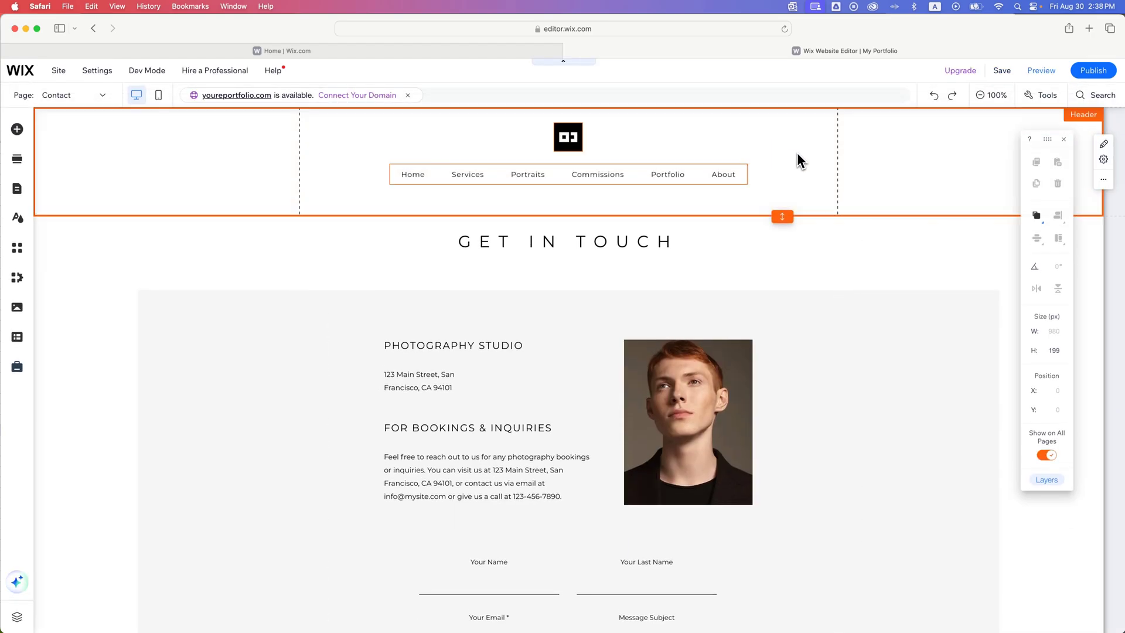
mouse_move(721, 179)
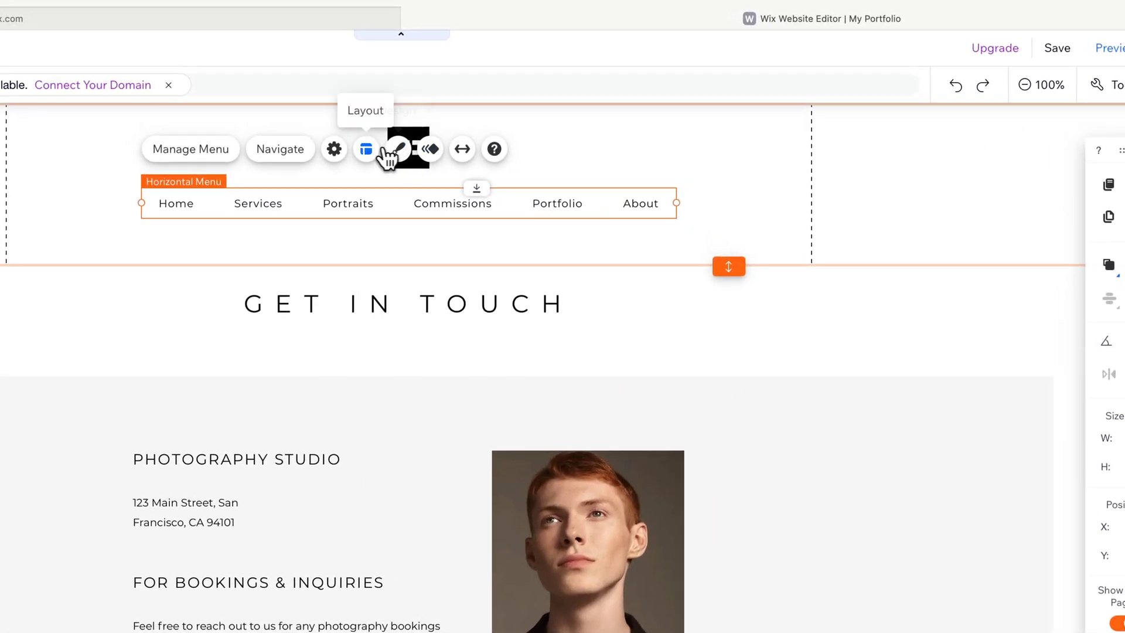
Step: Switch the menu's dropdown layout from Columns to Flyout
click(366, 150)
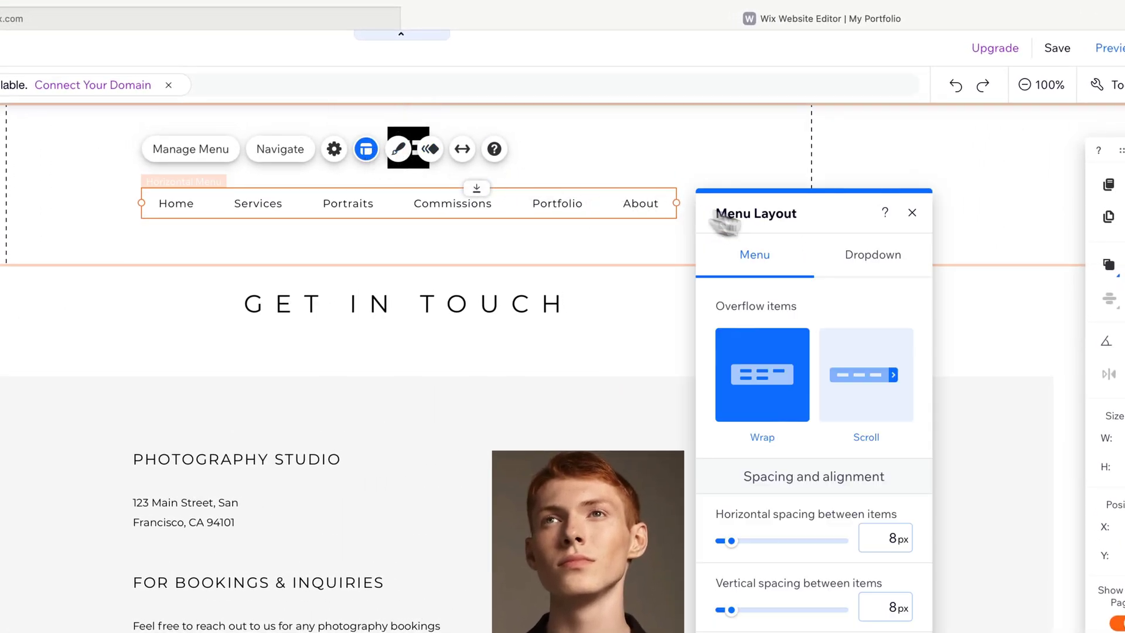
click(872, 255)
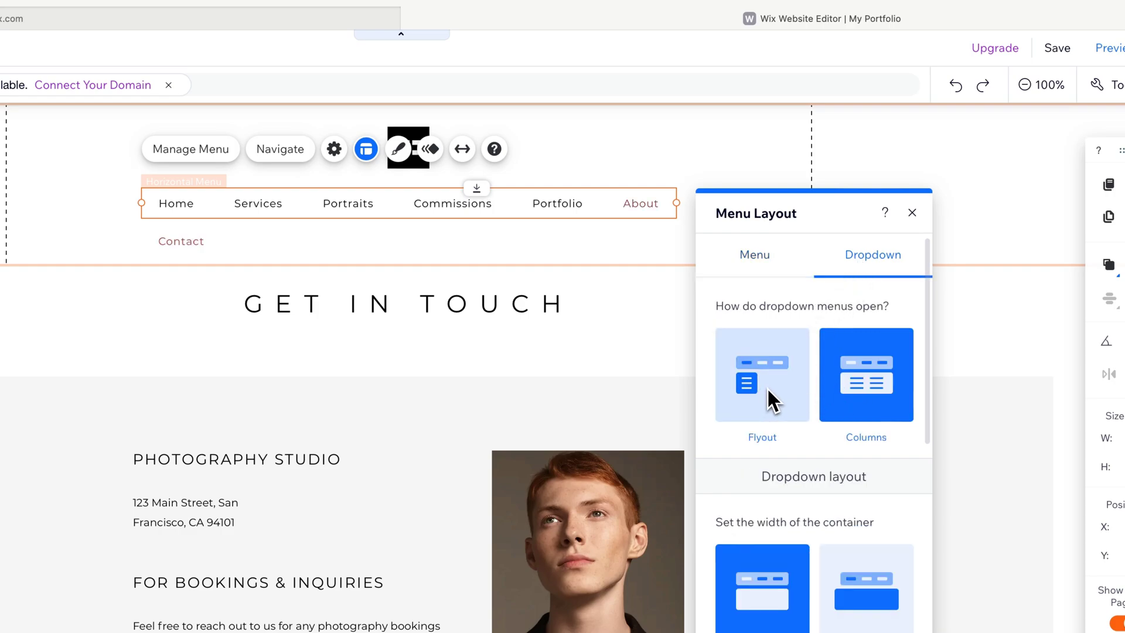
click(865, 375)
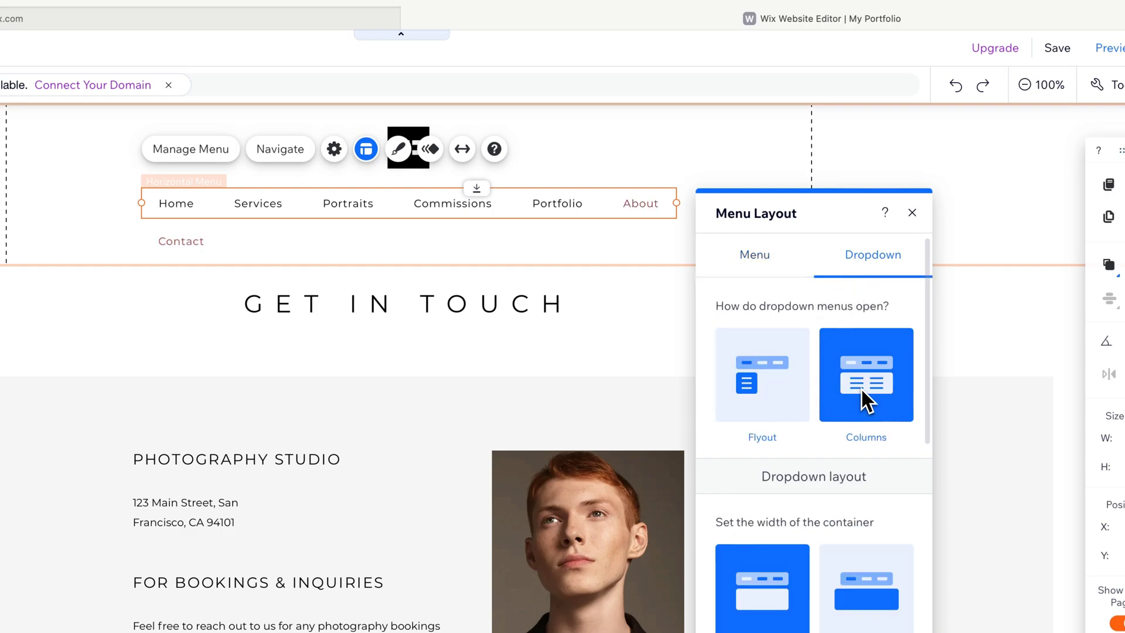
click(760, 374)
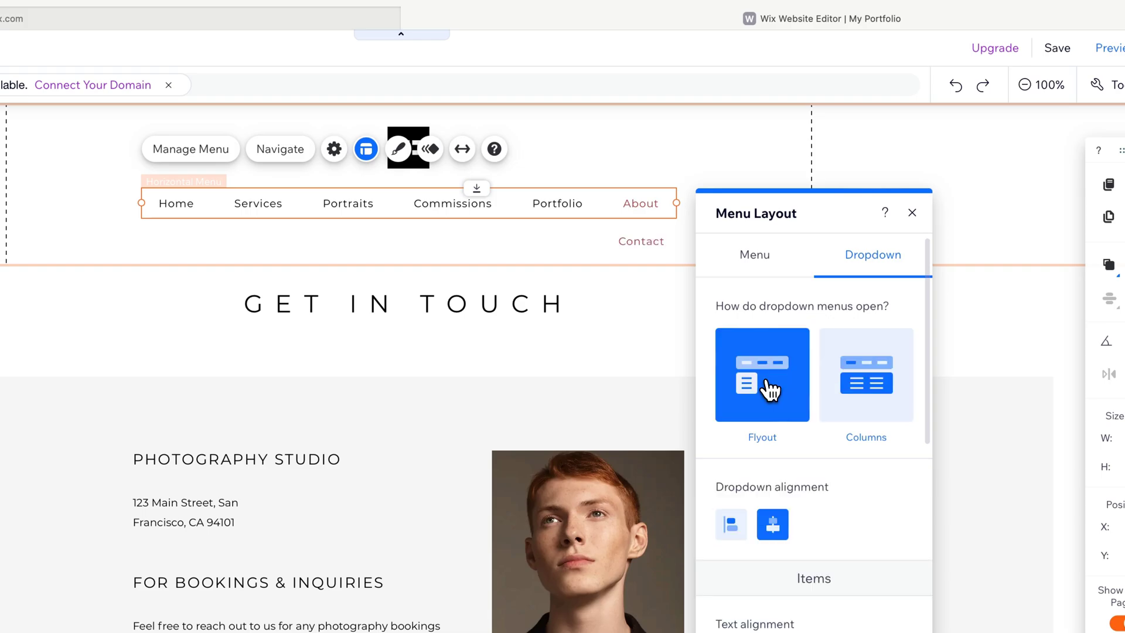
mouse_move(753, 378)
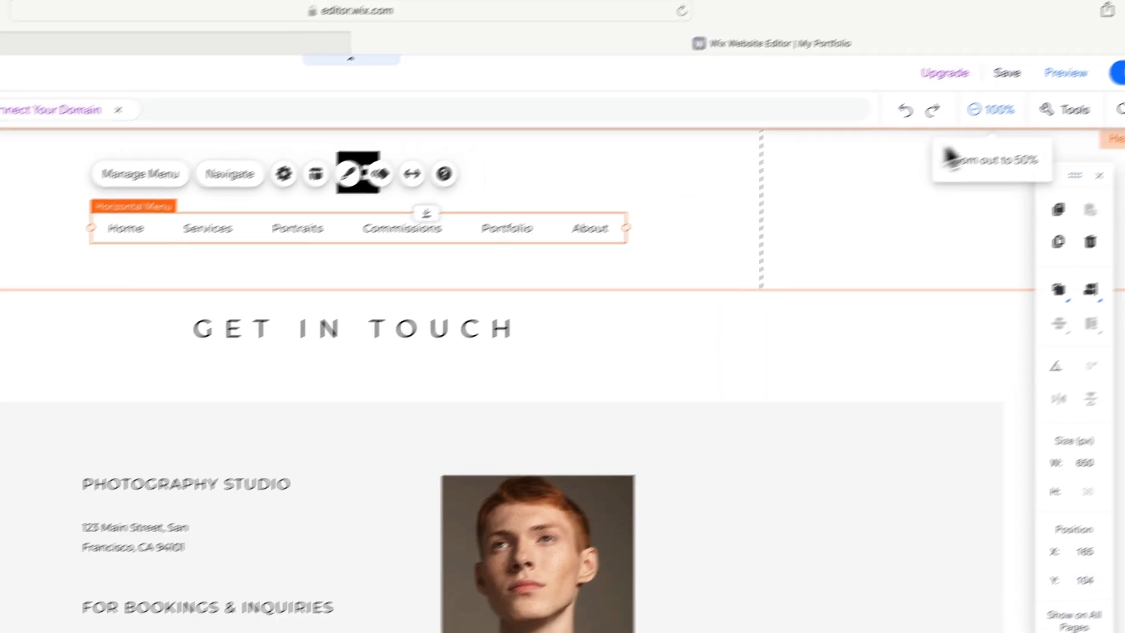
click(1065, 73)
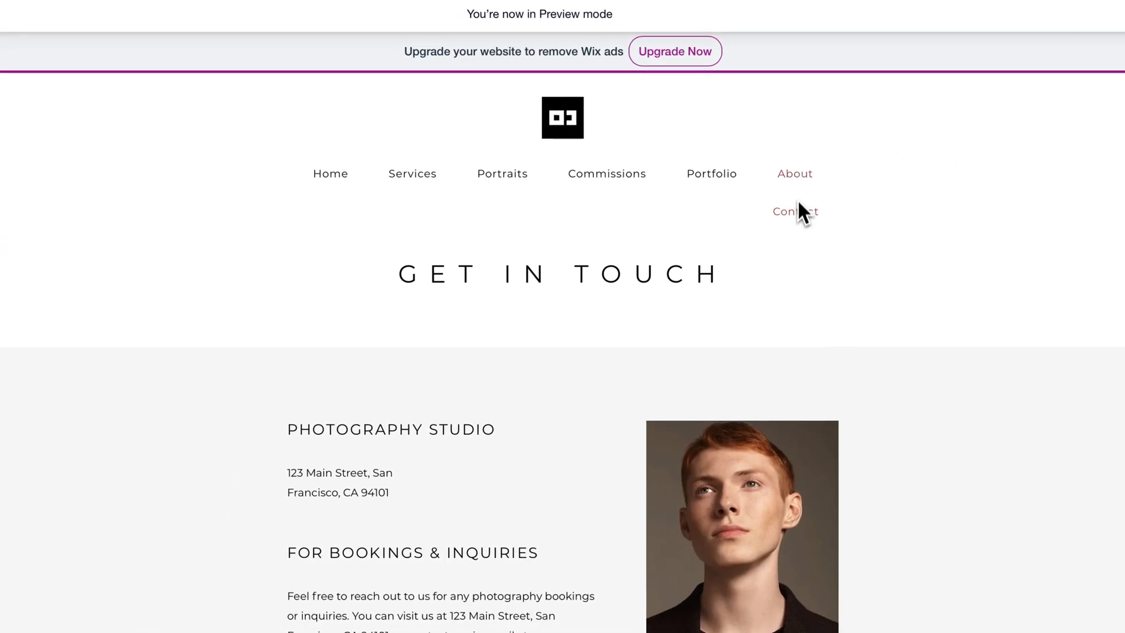
mouse_move(805, 192)
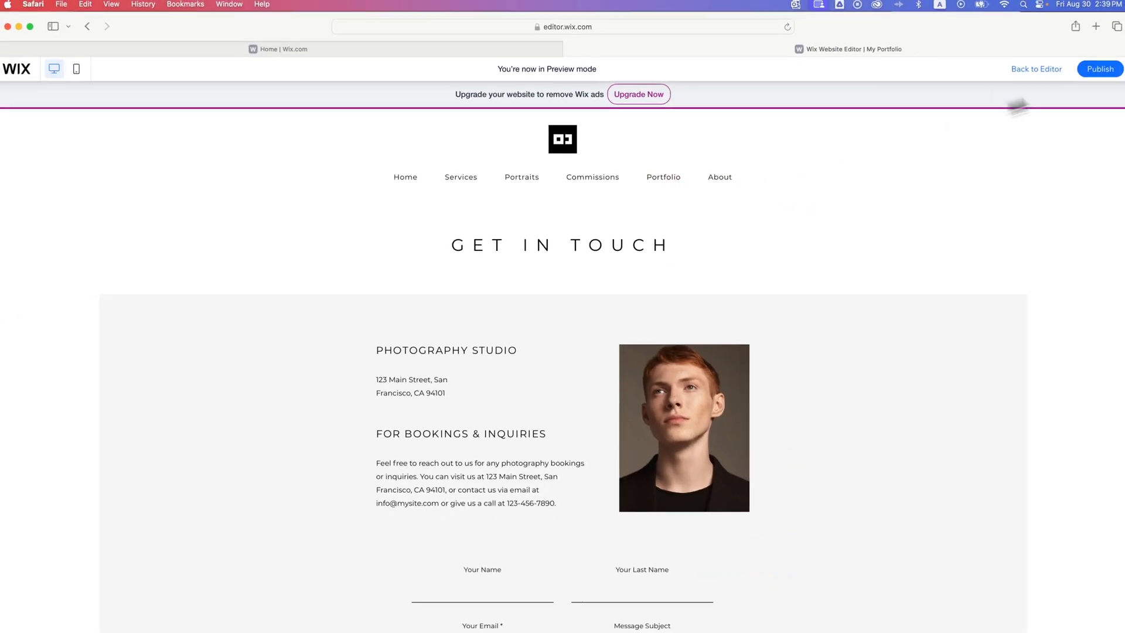
click(1034, 69)
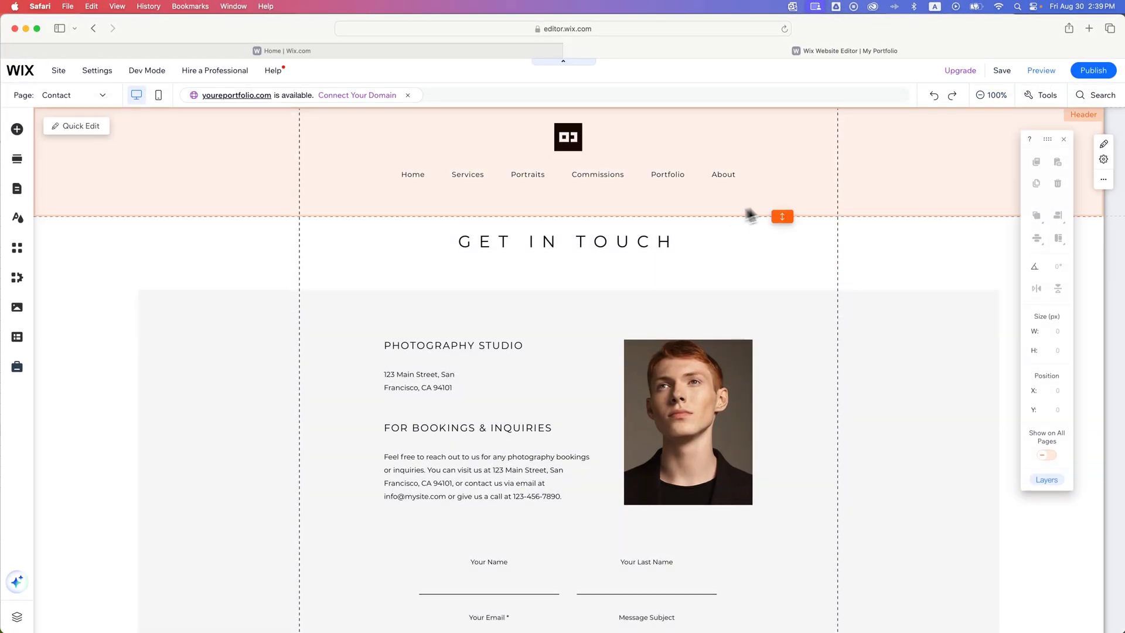
click(1046, 454)
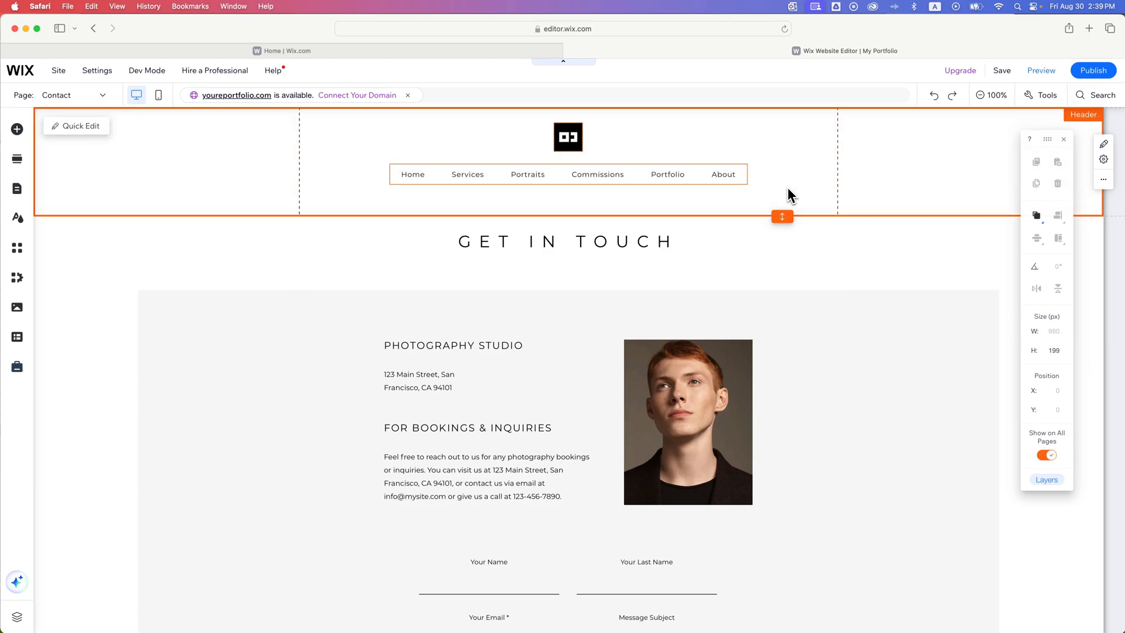